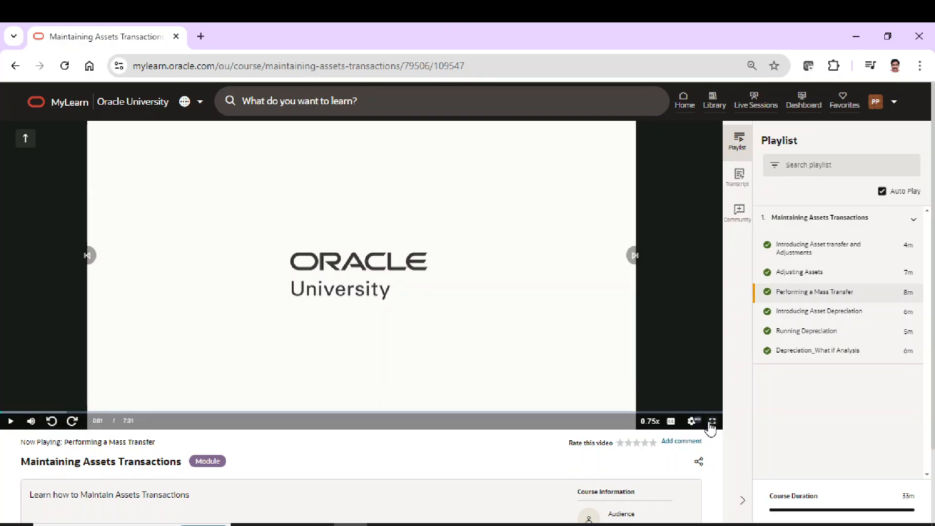
- Play the Performing a Mass Transfer lesson video in full screen
{"action": "left_click", "coordinate": [711, 420]}
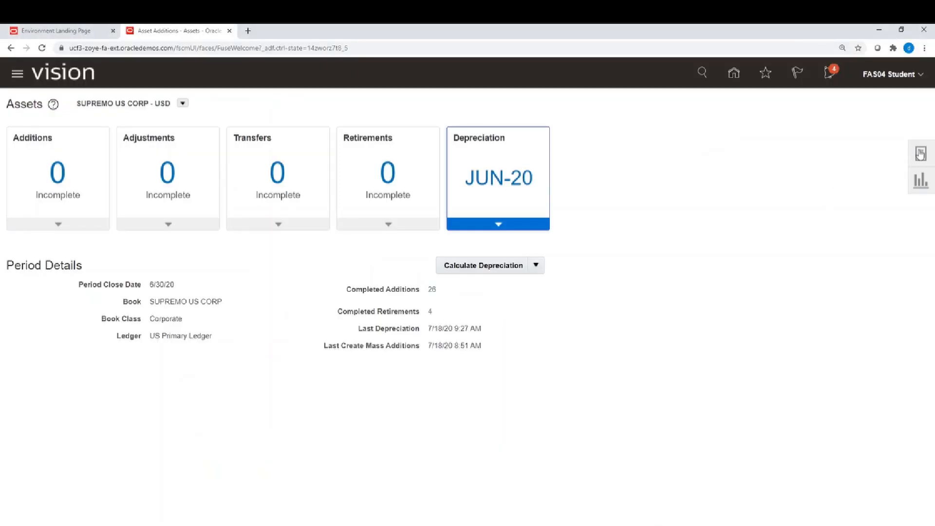
- Show the Tasks panel listing asset transactions such as Transfer Assets
{"action": "left_click", "coordinate": [920, 154]}
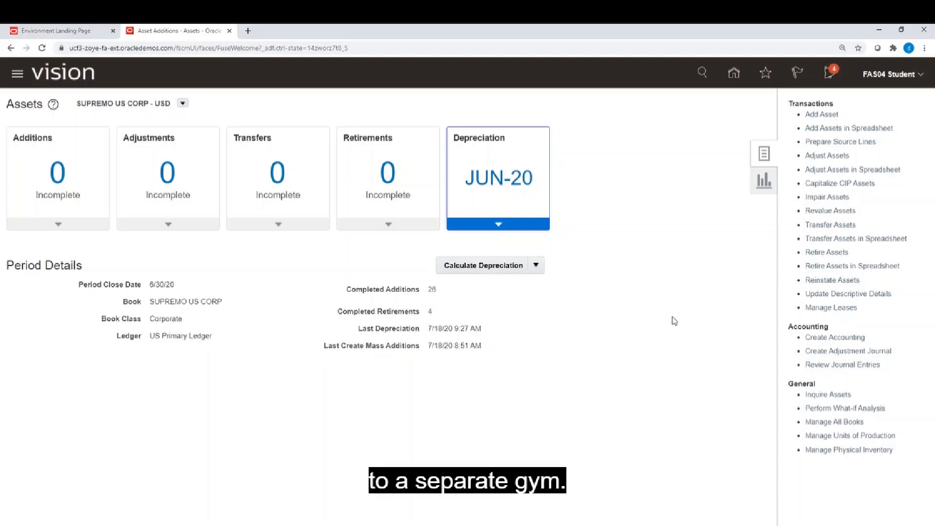
{"action": "mouse_move", "coordinate": [712, 238]}
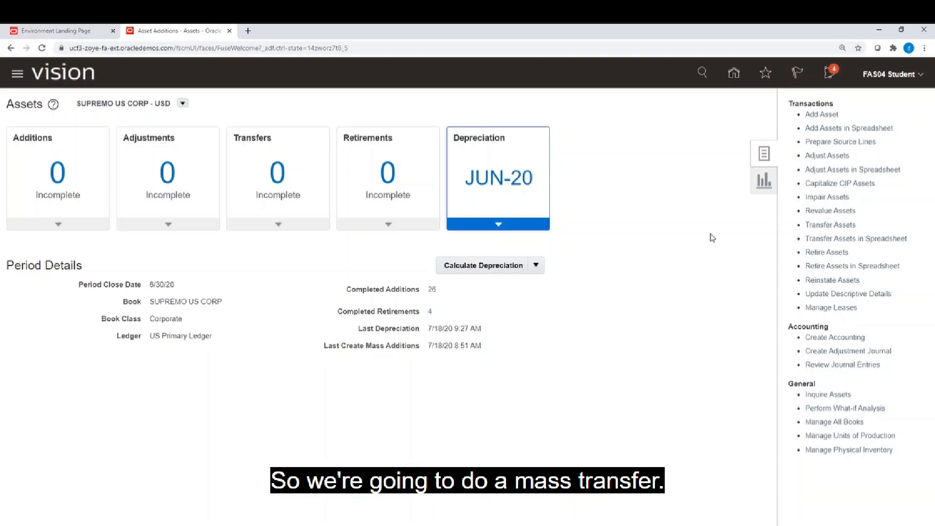
{"action": "mouse_move", "coordinate": [829, 225]}
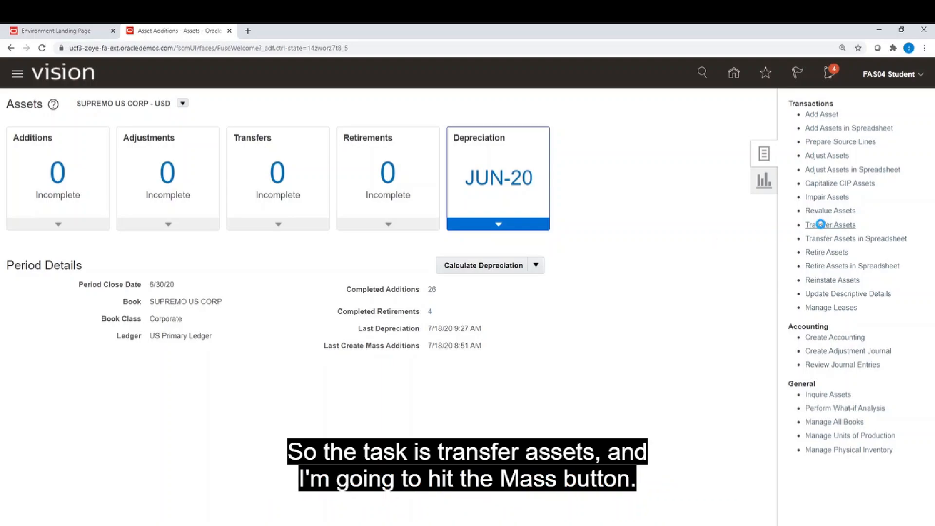
- Go to Transfer Assets, switch to mass transfers, and add a new one
{"action": "left_click", "coordinate": [829, 225]}
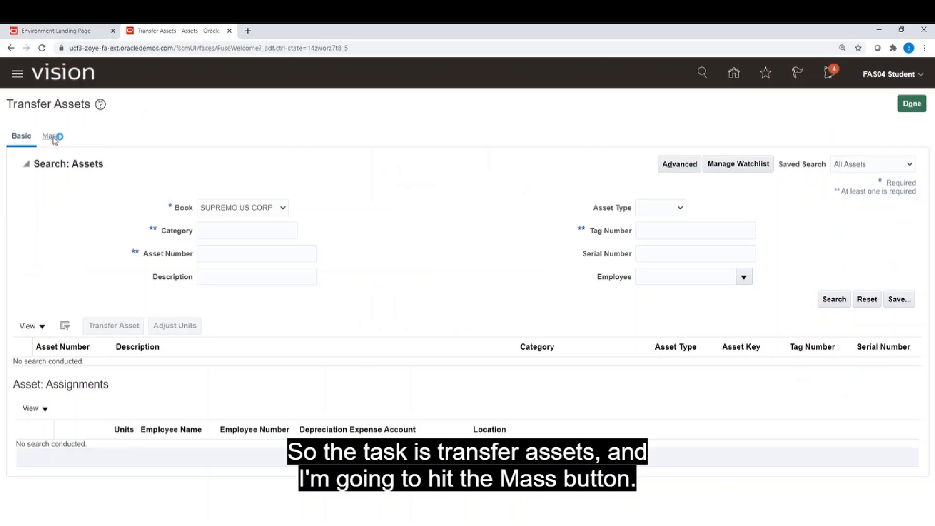
{"action": "left_click", "coordinate": [48, 135]}
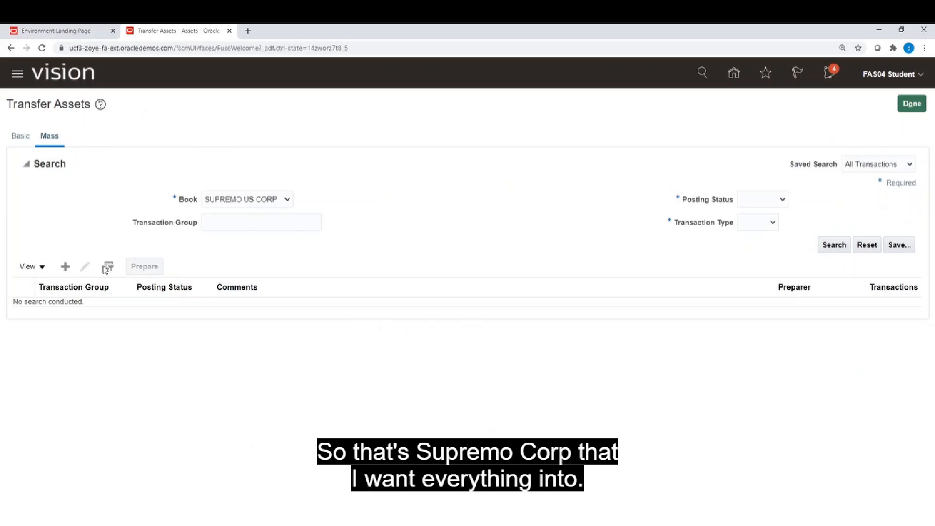
{"action": "mouse_move", "coordinate": [107, 324]}
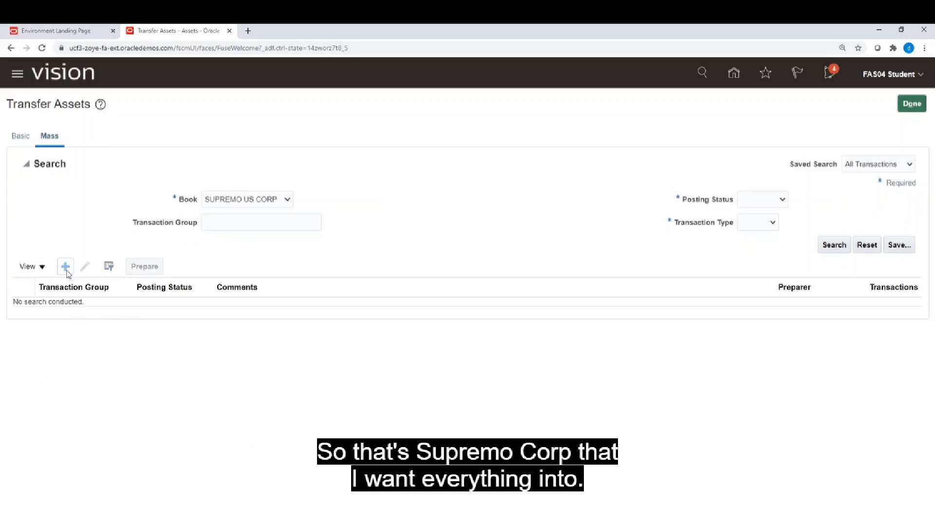
{"action": "left_click", "coordinate": [64, 265]}
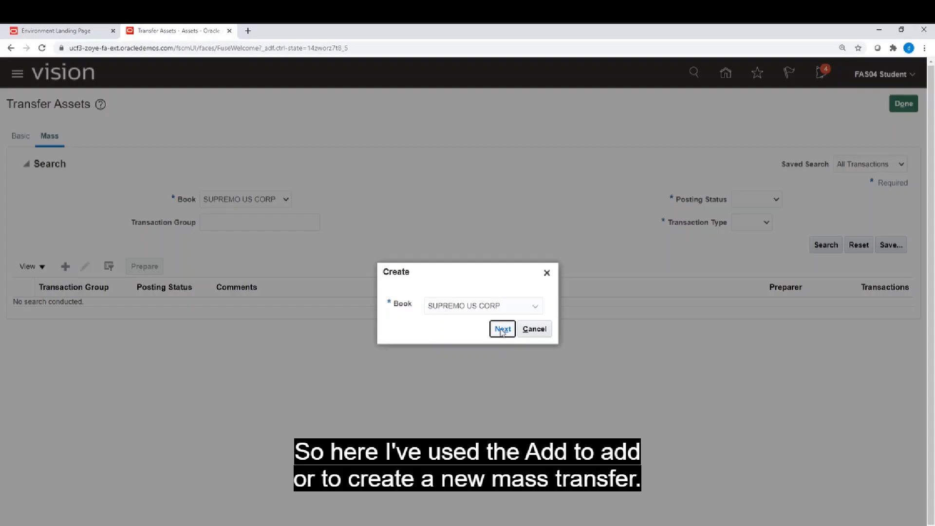
- Enter 04_demo_mass_transfer as the transaction group and copy it into Comments
{"action": "left_click", "coordinate": [502, 329]}
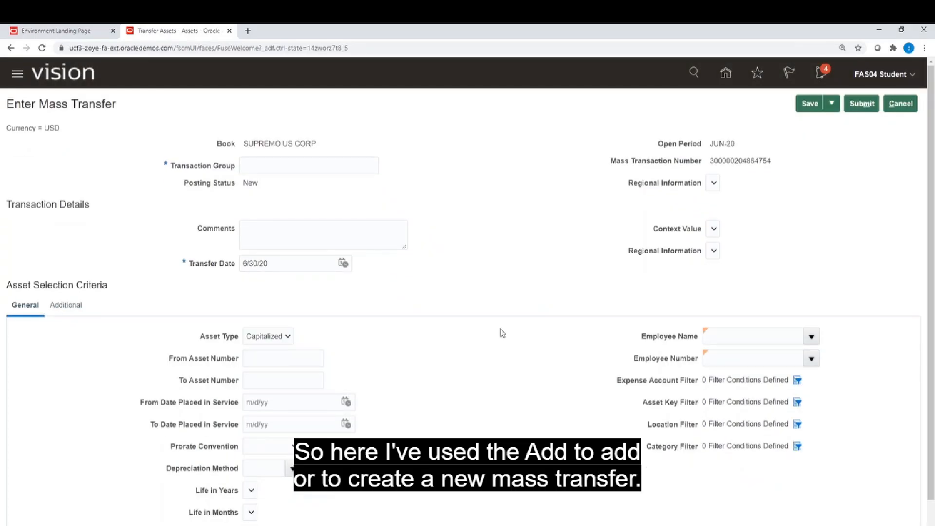
{"action": "left_click", "coordinate": [308, 166]}
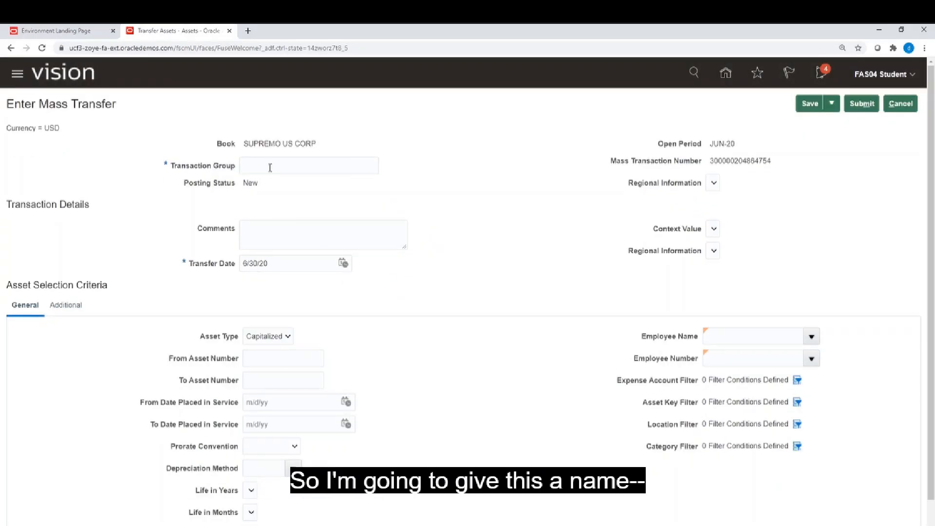
{"action": "type", "text": "0"}
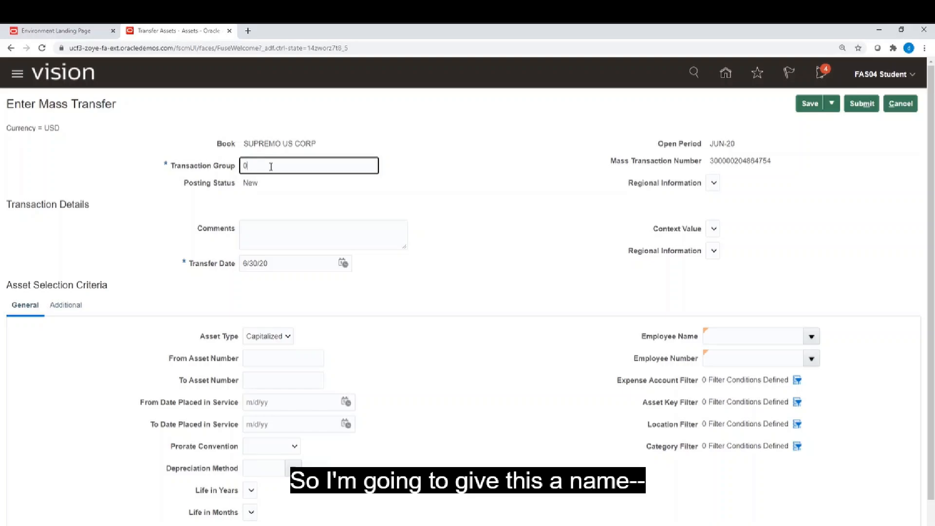
{"action": "type", "text": "4_demo_mass_t"}
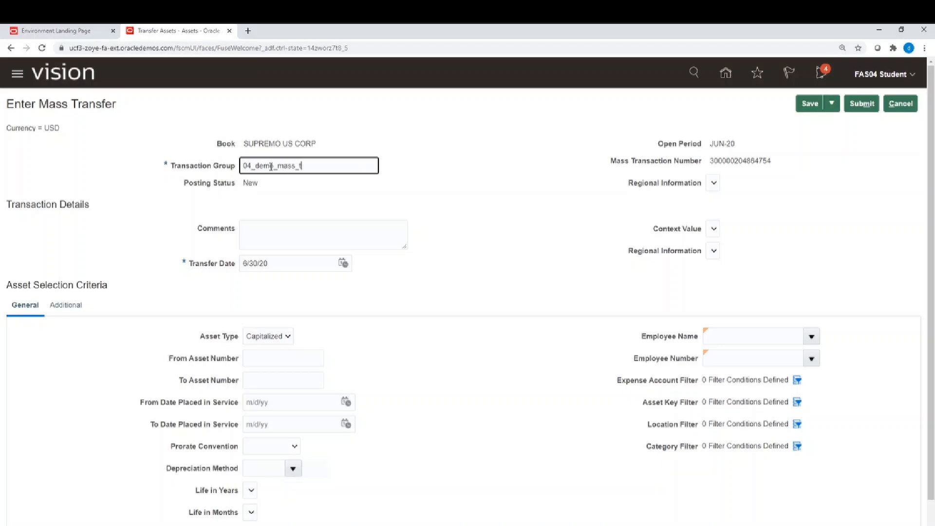
{"action": "type", "text": "ransfer"}
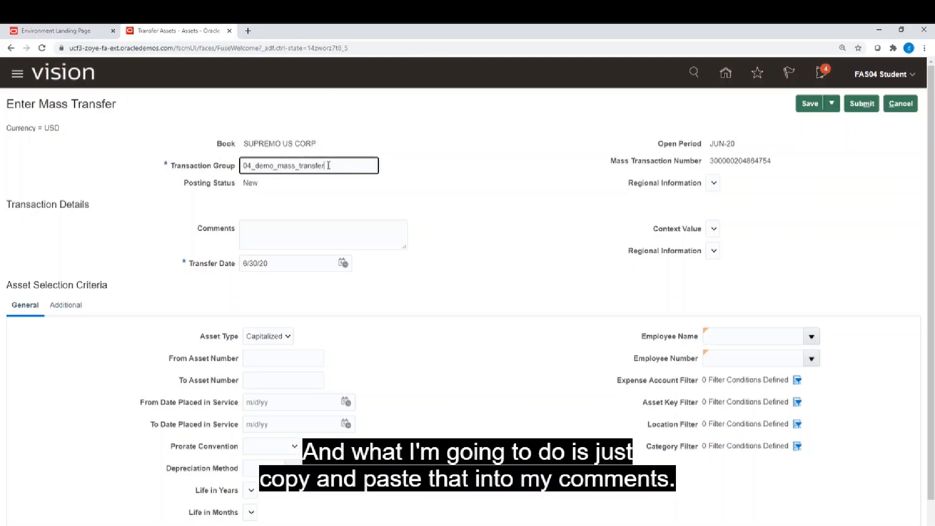
{"action": "triple_click", "coordinate": [309, 166]}
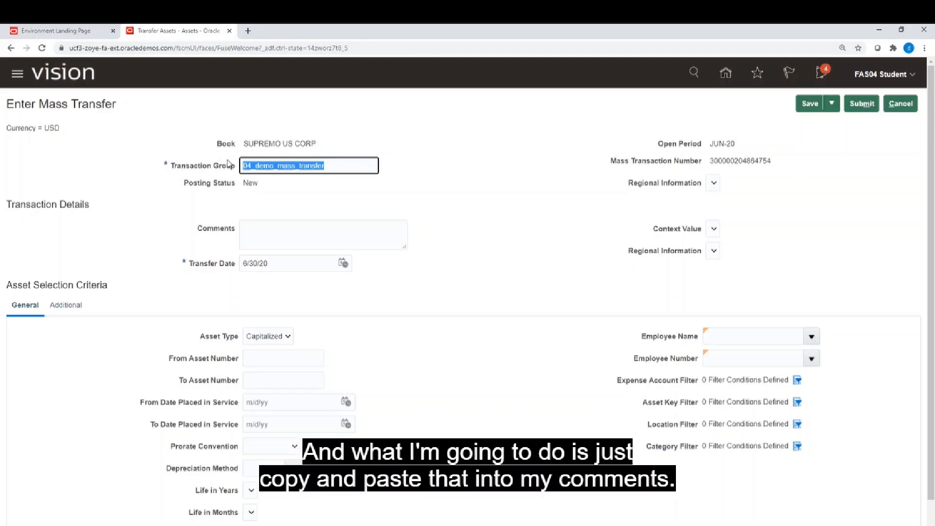
{"action": "mouse_move", "coordinate": [279, 240]}
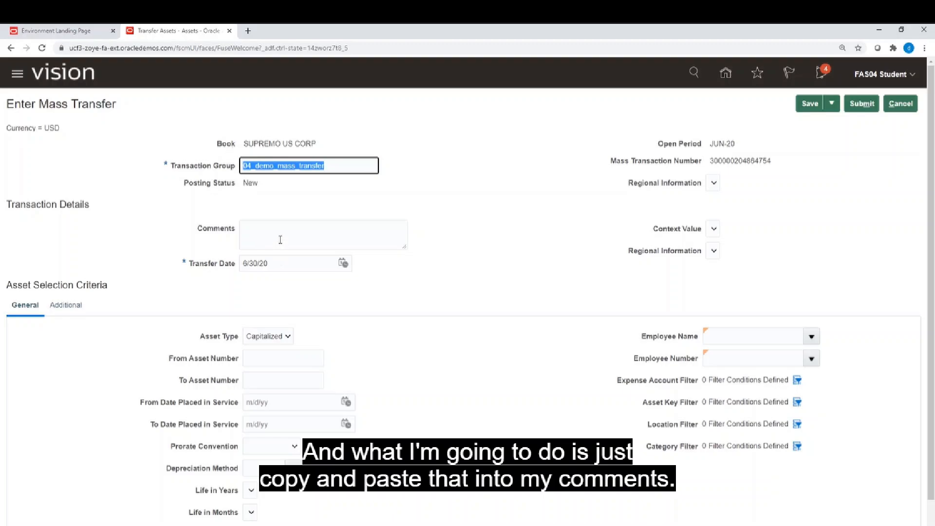
{"action": "type", "text": "04_demo_mass_transfer"}
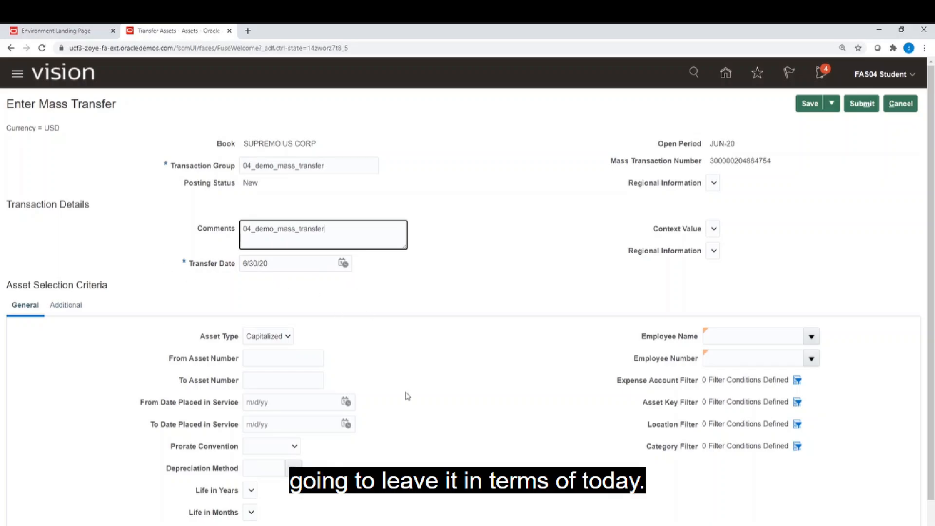
{"action": "mouse_move", "coordinate": [385, 368]}
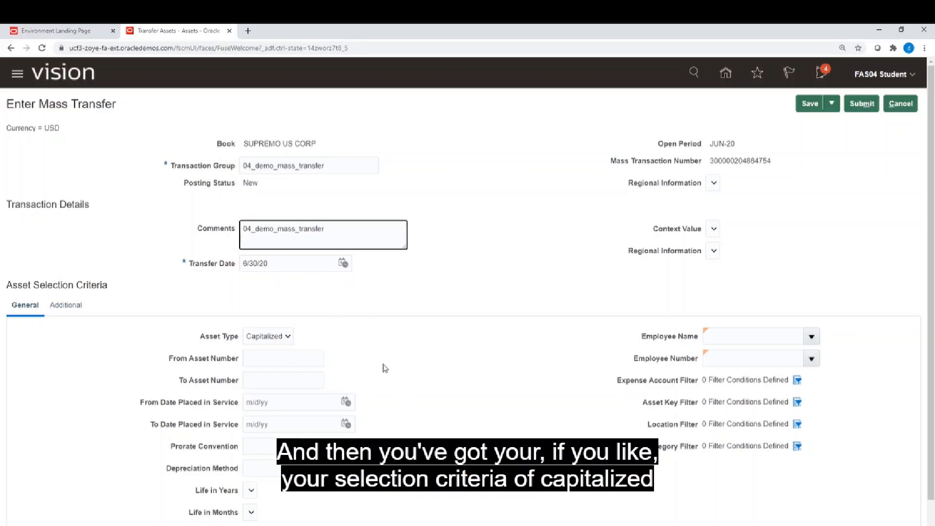
{"action": "scroll", "scroll_direction": "down", "scroll_amount": 3}
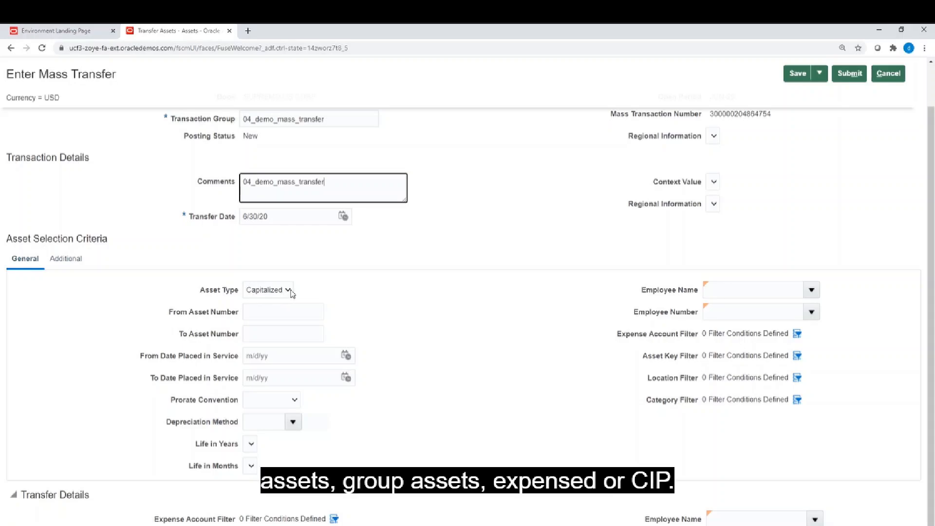
{"action": "left_click", "coordinate": [287, 290]}
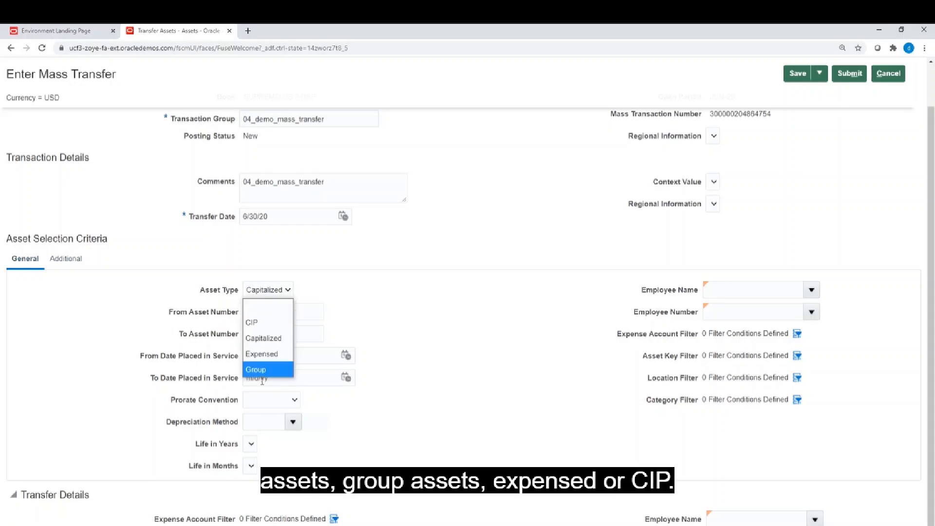
{"action": "mouse_move", "coordinate": [274, 368]}
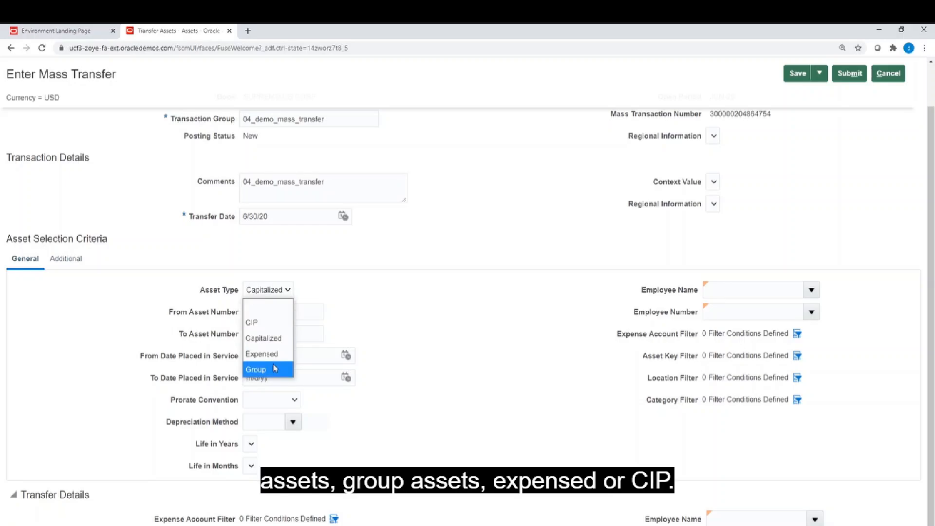
{"action": "left_click", "coordinate": [267, 289]}
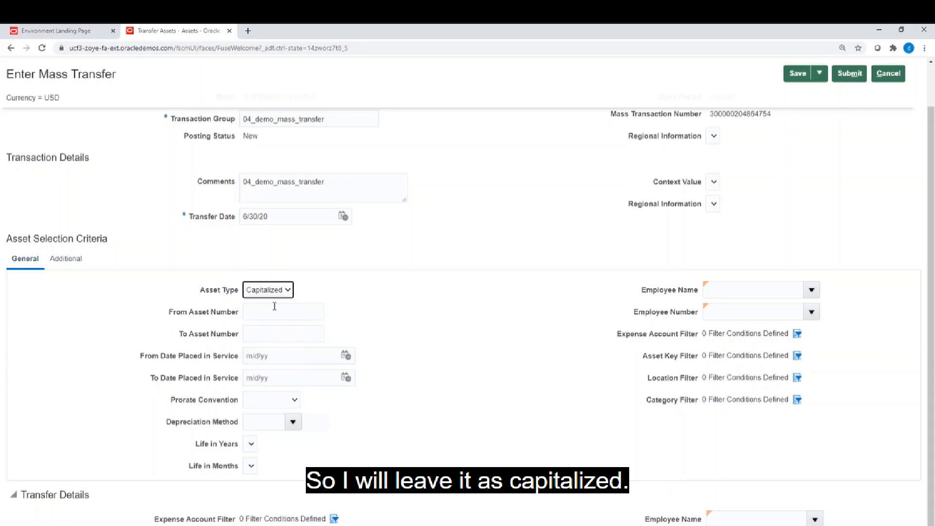
{"action": "mouse_move", "coordinate": [592, 356]}
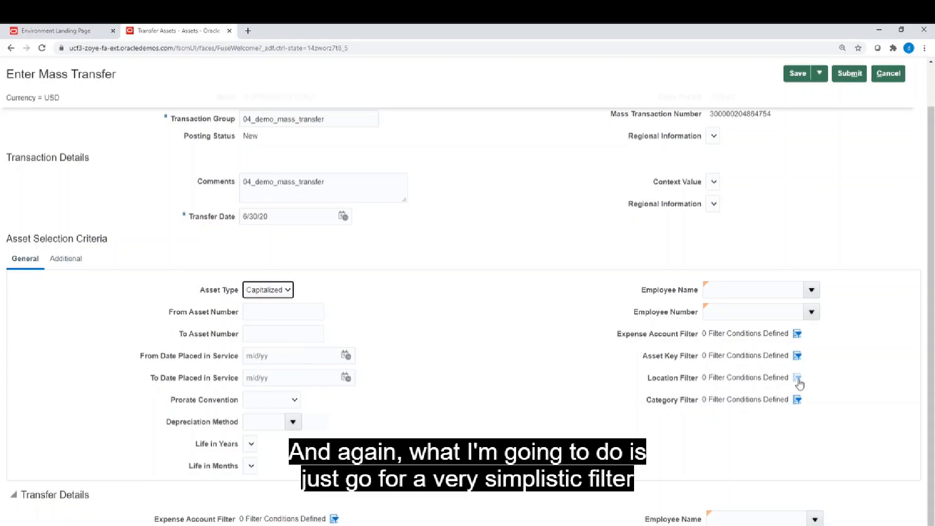
{"action": "left_click", "coordinate": [797, 378]}
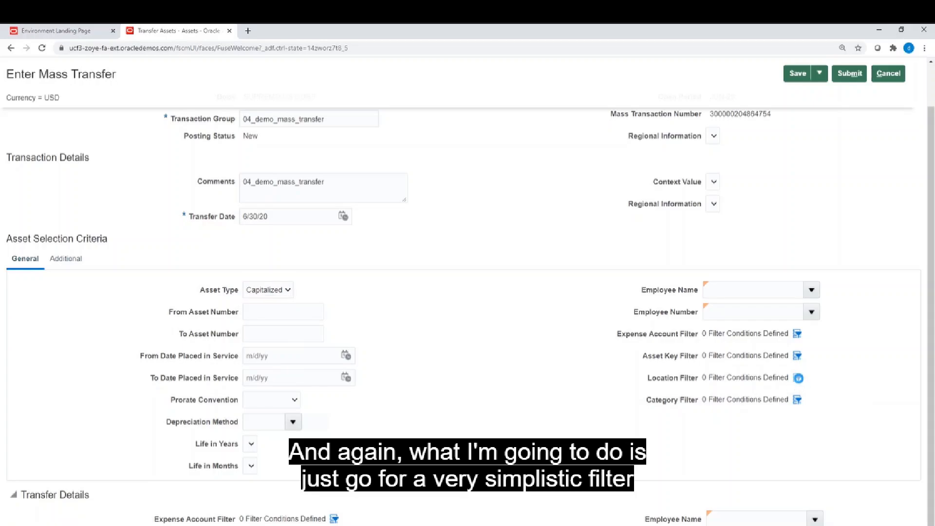
- Filter location by Country USA, then add State/County and search its values
{"action": "left_click", "coordinate": [797, 378]}
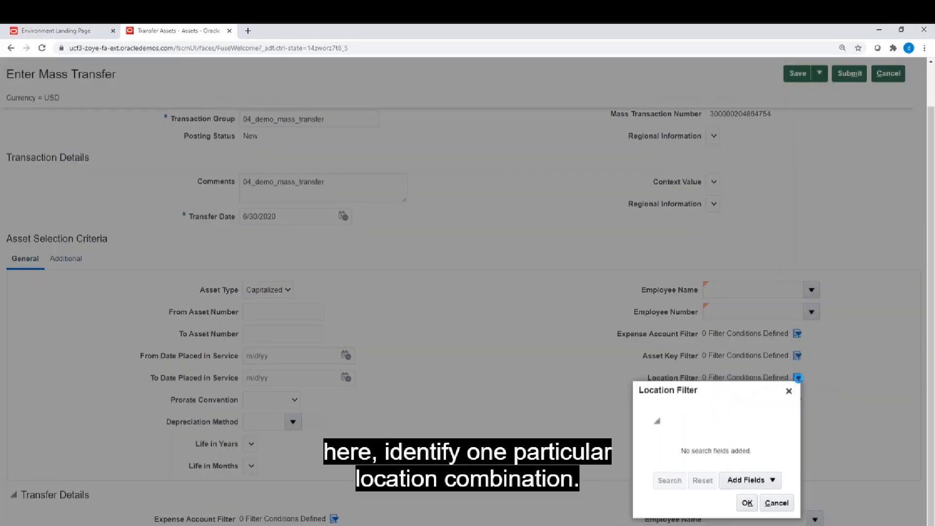
{"action": "left_click", "coordinate": [747, 480]}
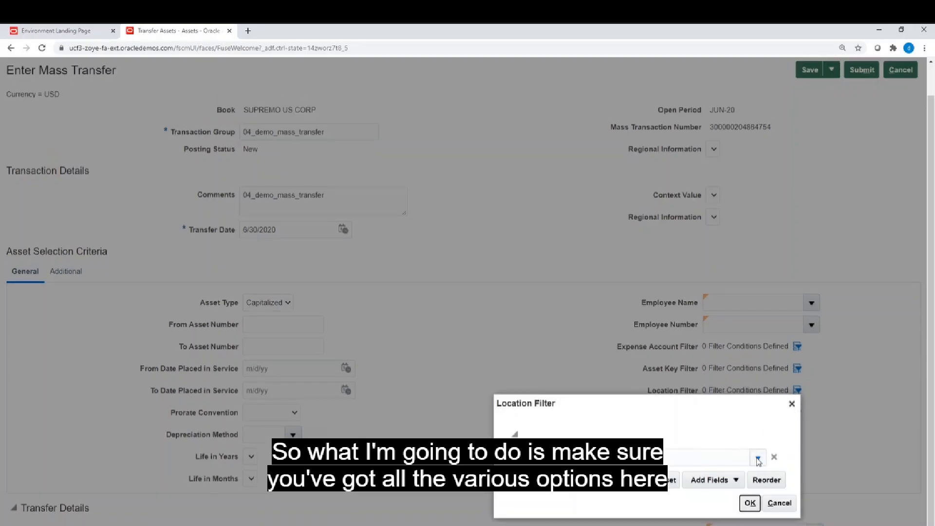
{"action": "left_click", "coordinate": [757, 457]}
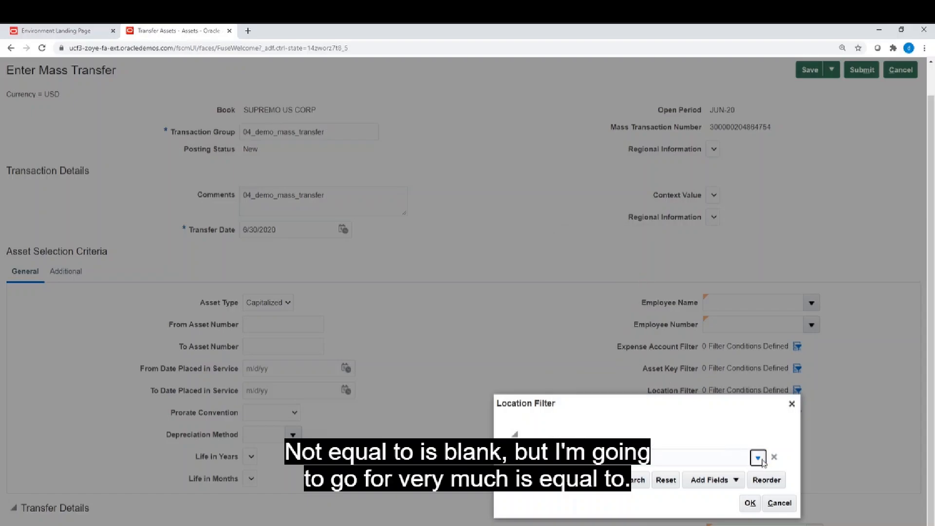
{"action": "left_click", "coordinate": [758, 457]}
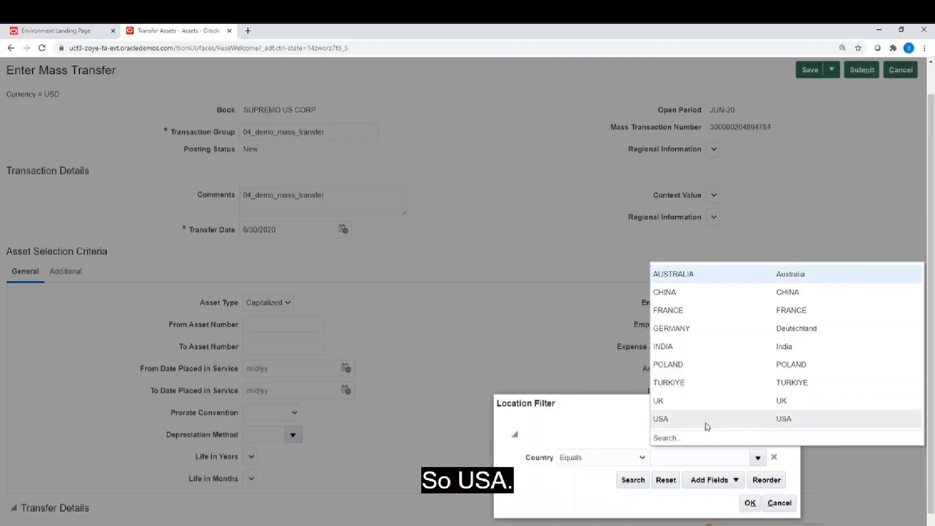
{"action": "left_click", "coordinate": [661, 418]}
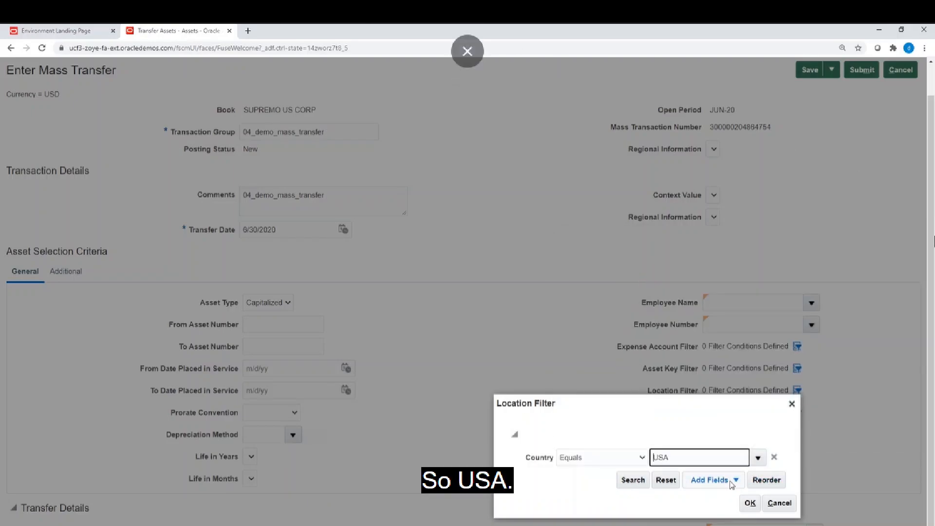
{"action": "left_click", "coordinate": [710, 479]}
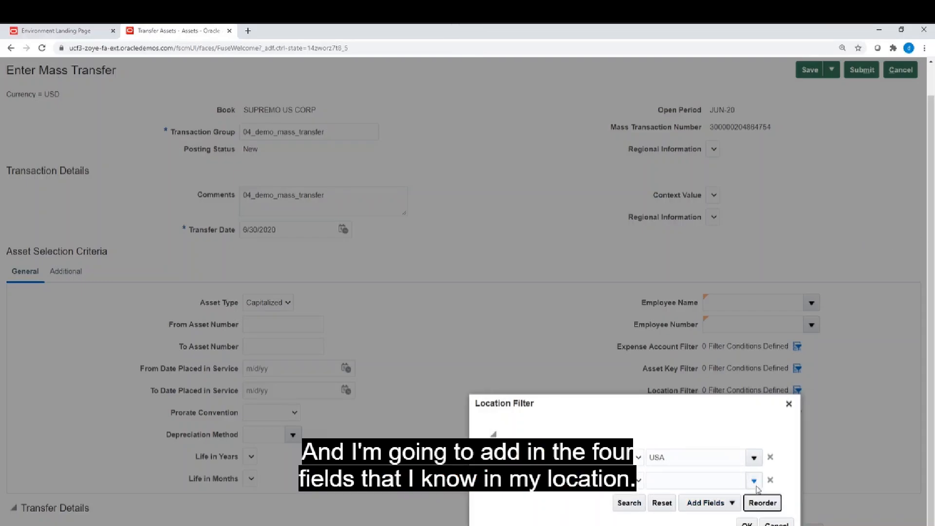
{"action": "left_click", "coordinate": [753, 480]}
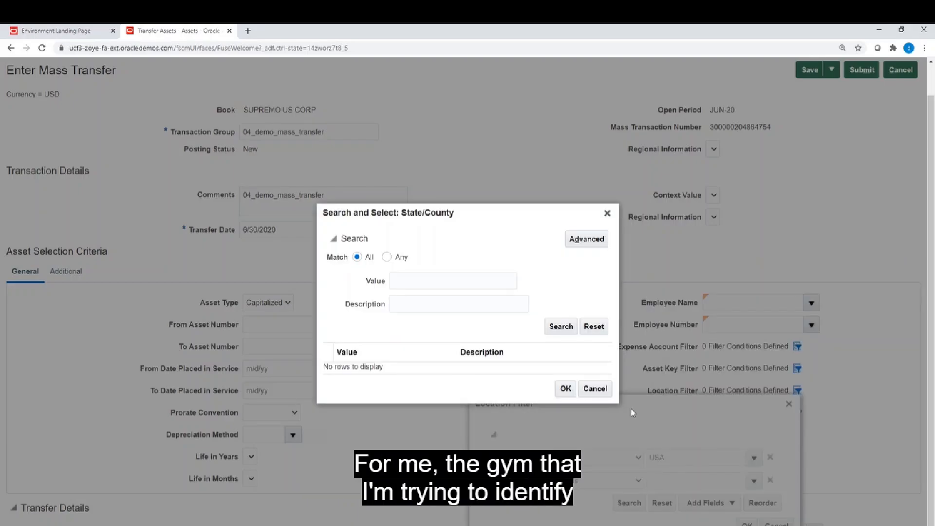
- Search State/County descriptions for 'new' and select the NEW YORK result
{"action": "left_click", "coordinate": [458, 303]}
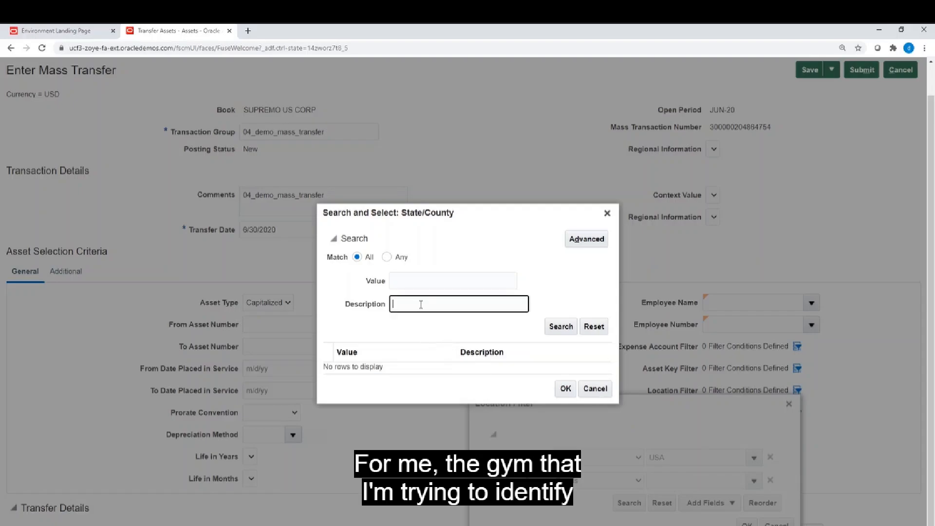
{"action": "type", "text": "n"}
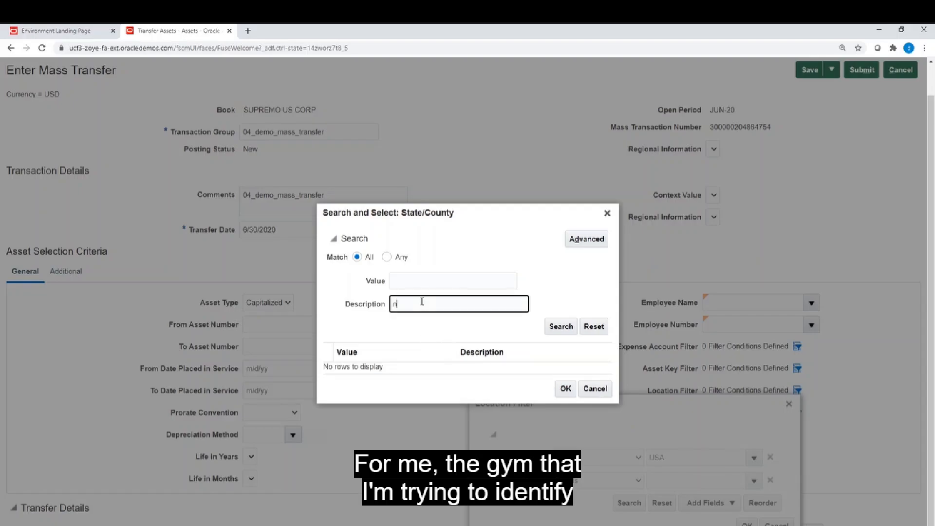
{"action": "type", "text": "ew york"}
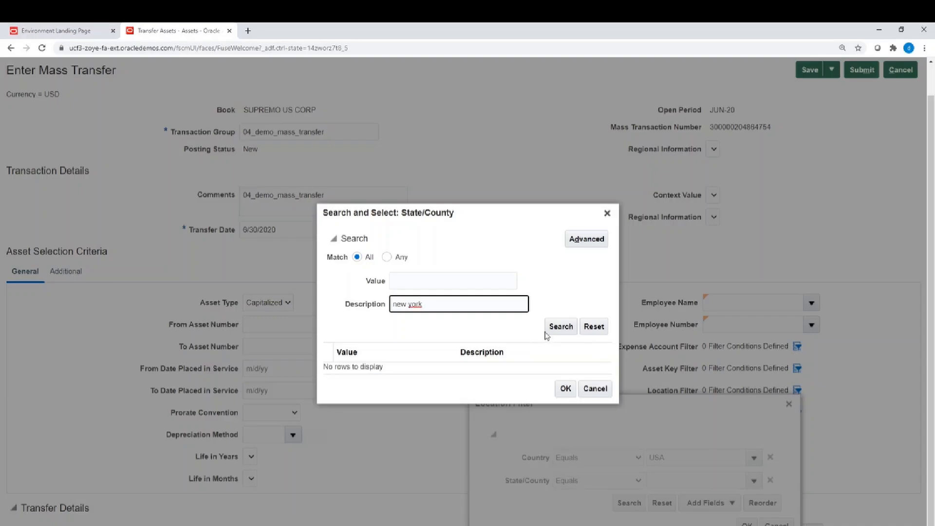
{"action": "left_click", "coordinate": [559, 326]}
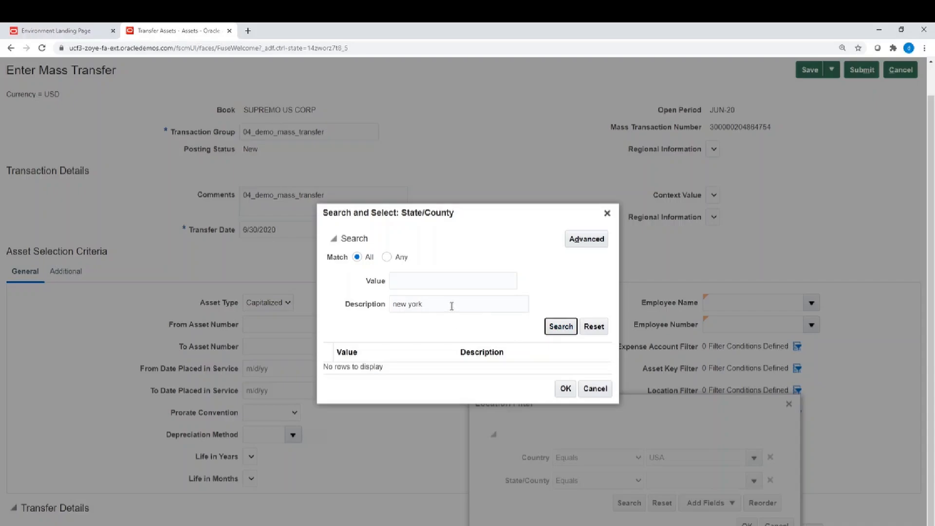
{"action": "left_click", "coordinate": [559, 327]}
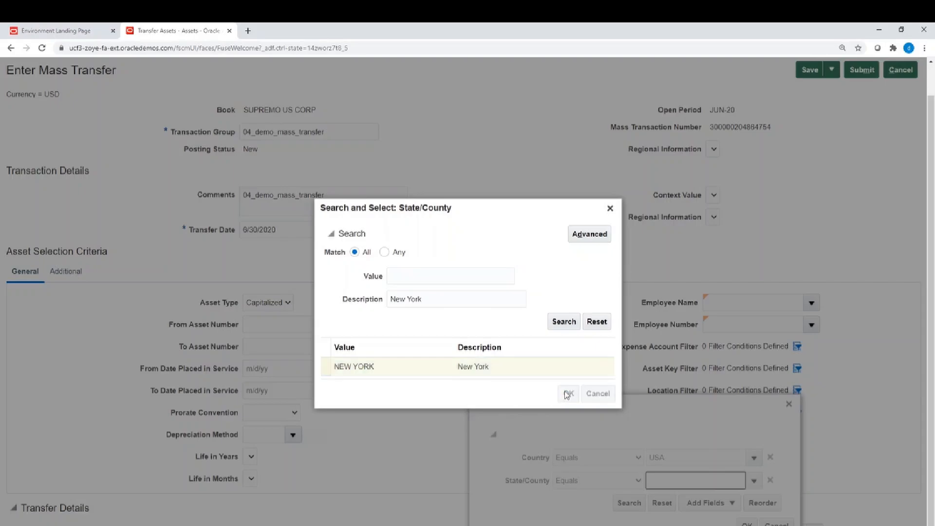
- Confirm State/County NEW YORK and add a City condition to the filter
{"action": "left_click", "coordinate": [567, 394]}
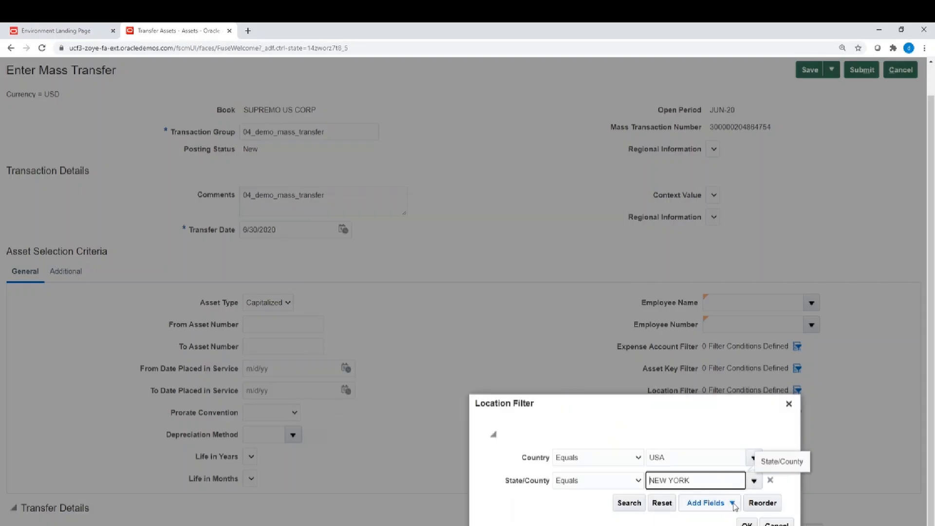
{"action": "left_click", "coordinate": [708, 502]}
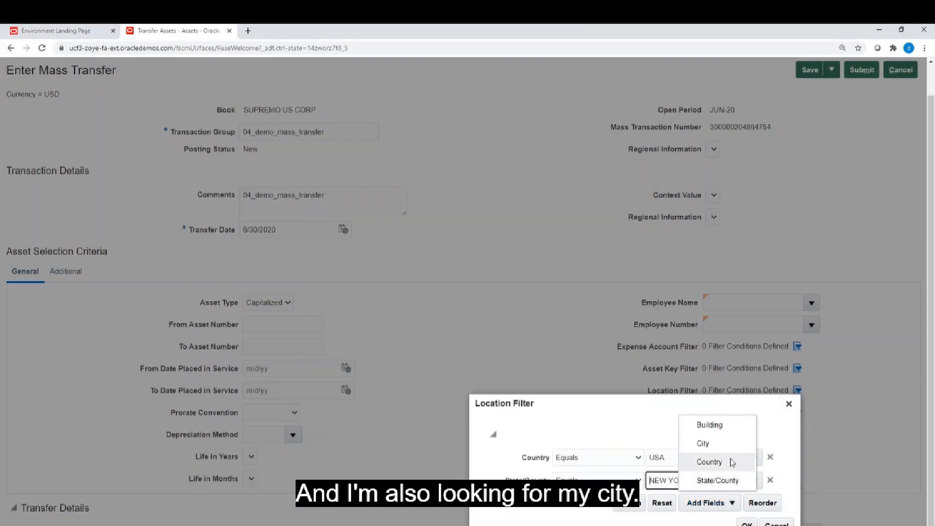
{"action": "mouse_move", "coordinate": [702, 443]}
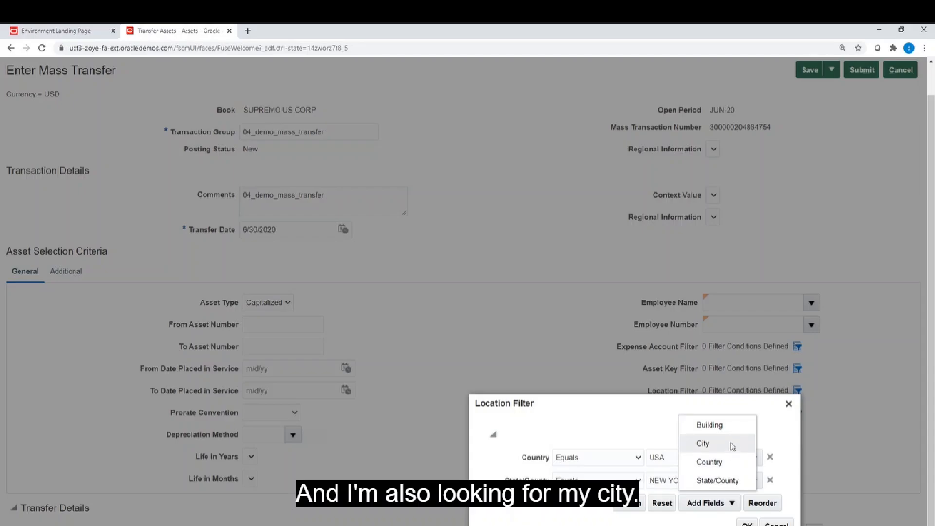
{"action": "left_click", "coordinate": [703, 444]}
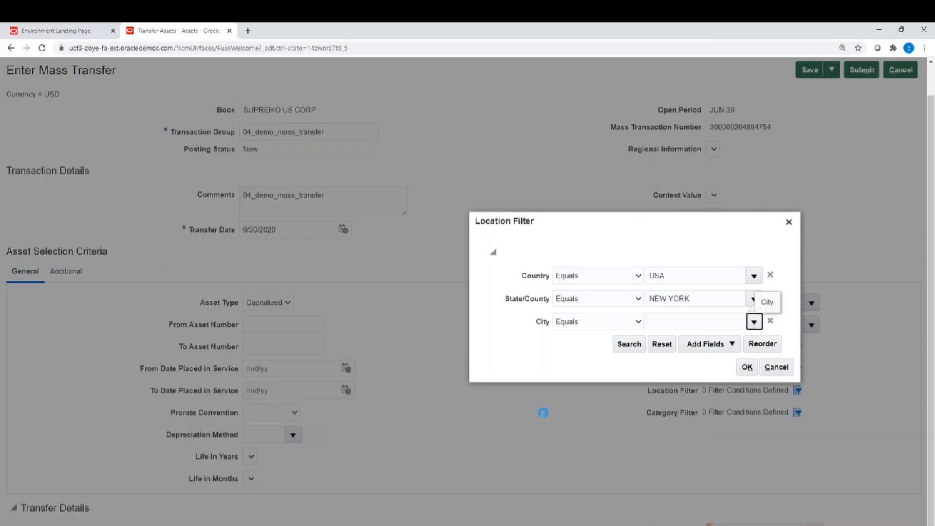
- Look up NEW YORK for City and confirm it as the value
{"action": "left_click", "coordinate": [754, 321]}
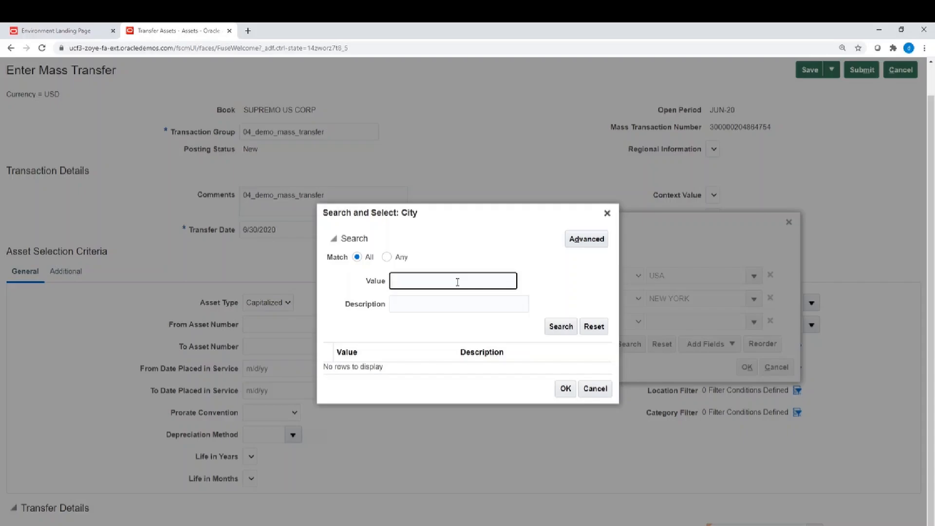
{"action": "type", "text": "NEW"}
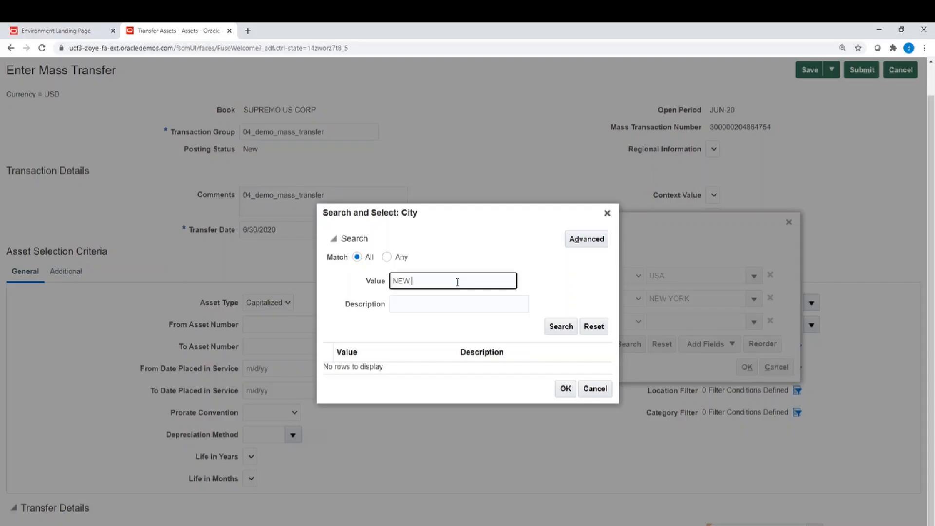
{"action": "type", "text": "YORK"}
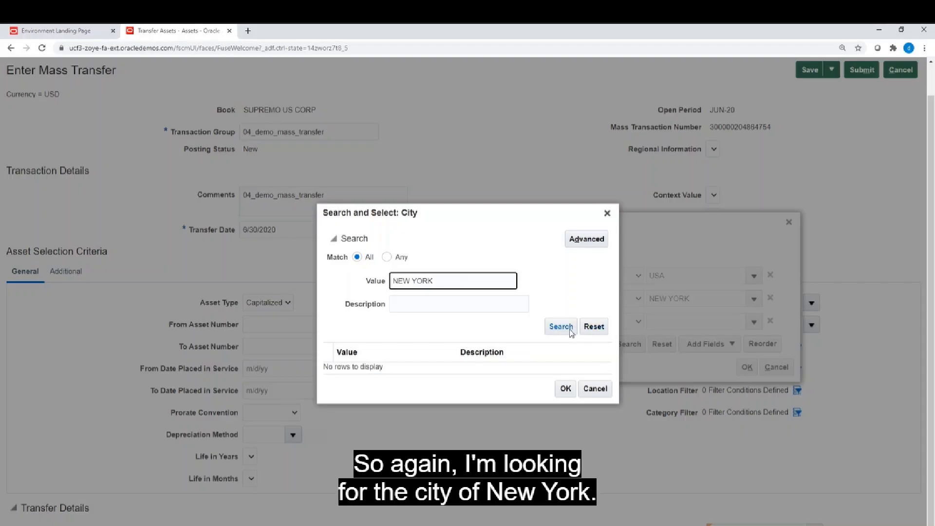
{"action": "left_click", "coordinate": [560, 326]}
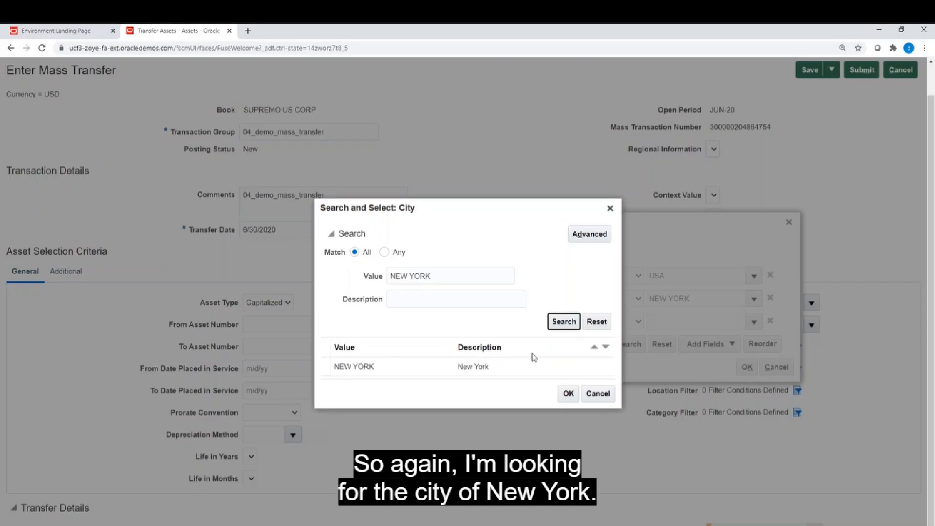
{"action": "left_click", "coordinate": [353, 366]}
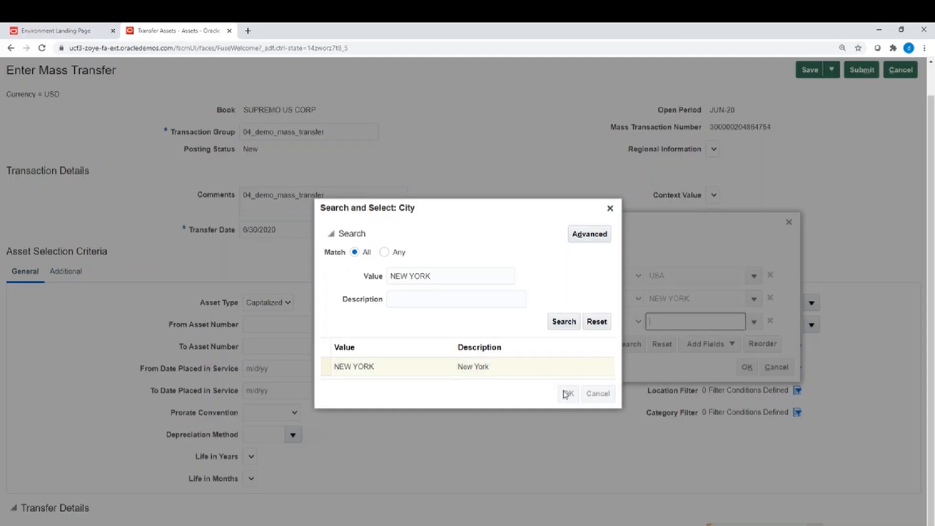
{"action": "left_click", "coordinate": [567, 394]}
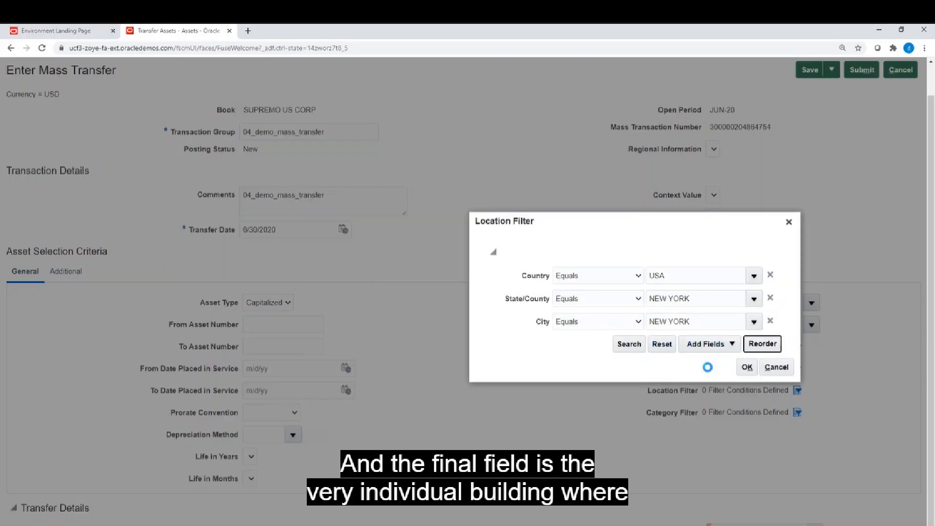
- Add a Building condition and enter 04_NY_GYM_1 as its value
{"action": "left_click", "coordinate": [709, 343]}
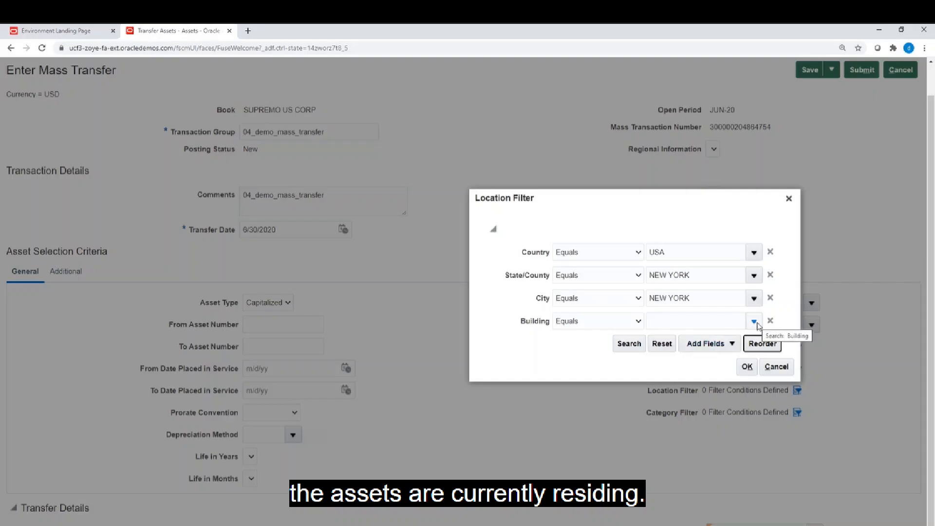
{"action": "left_click", "coordinate": [754, 321]}
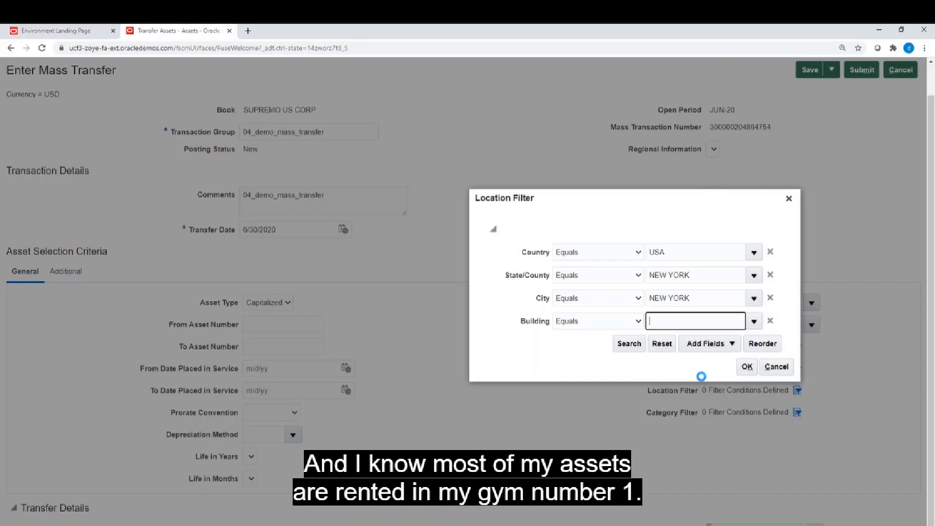
{"action": "type", "text": "04_NY_GYM_1"}
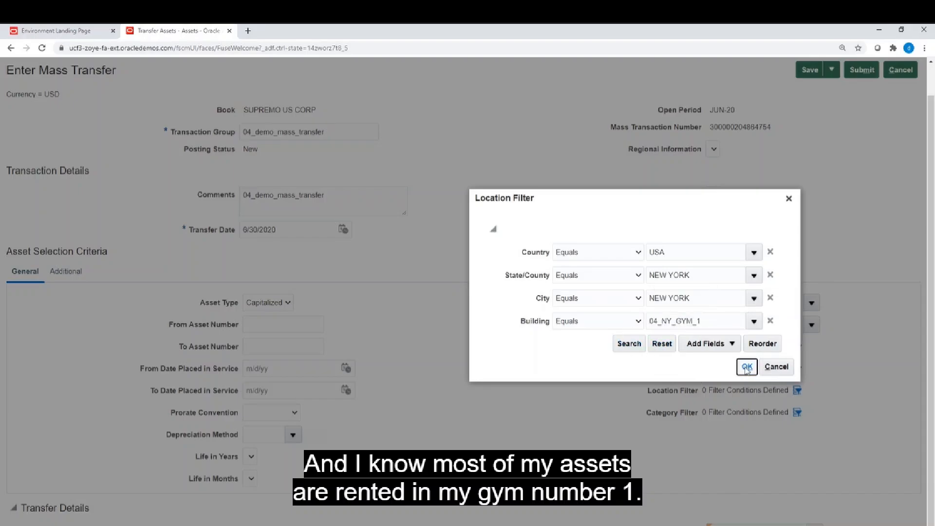
- Apply the four location conditions and open the Transfer Details location filter
{"action": "left_click", "coordinate": [746, 366]}
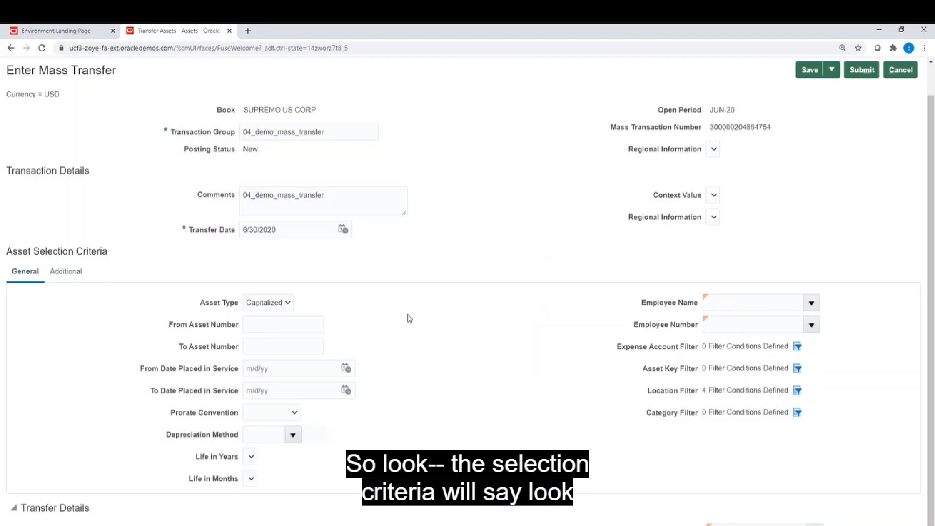
{"action": "mouse_move", "coordinate": [720, 431]}
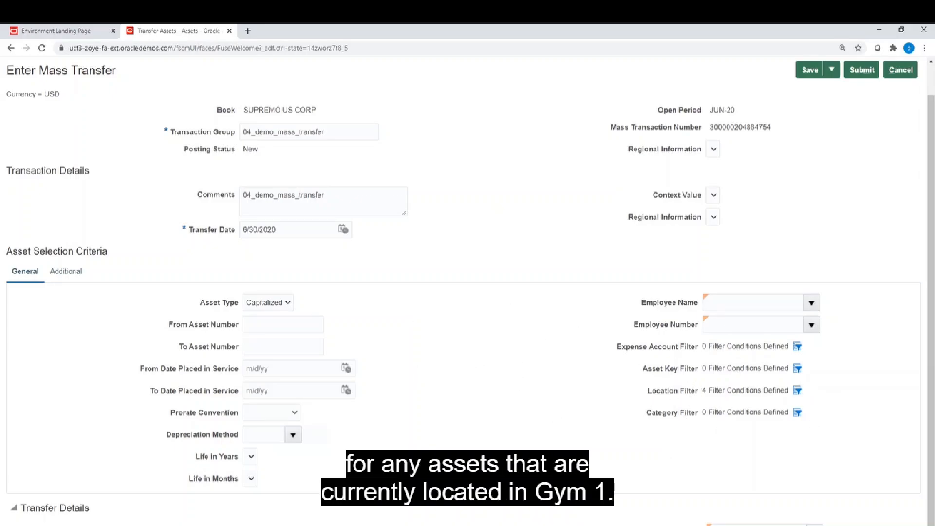
{"action": "scroll", "scroll_direction": "down", "scroll_amount": 3}
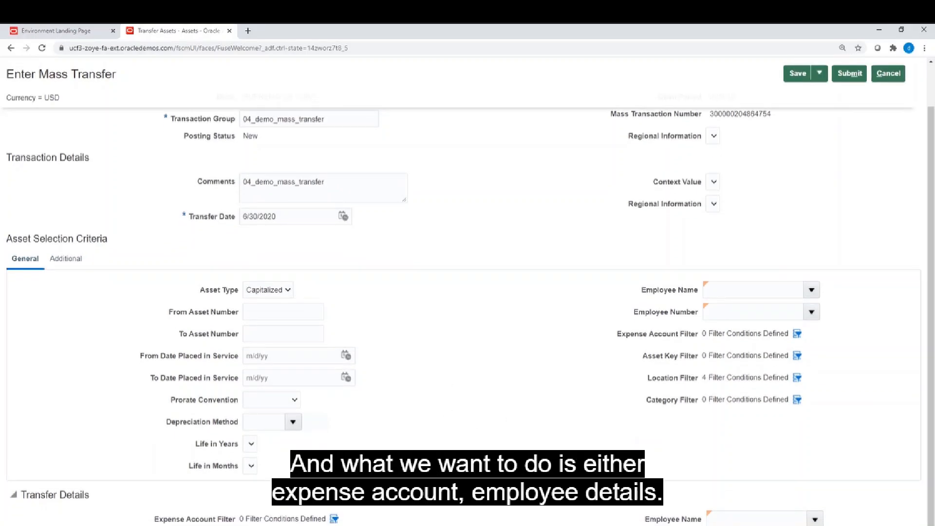
{"action": "left_click", "coordinate": [797, 377]}
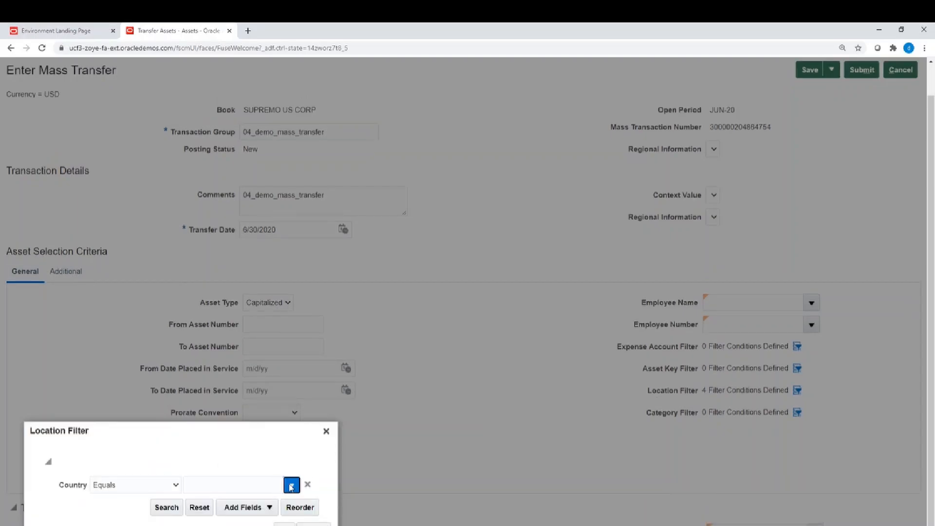
- Set the destination filter Country to USA and add a State/County condition
{"action": "left_click", "coordinate": [291, 485]}
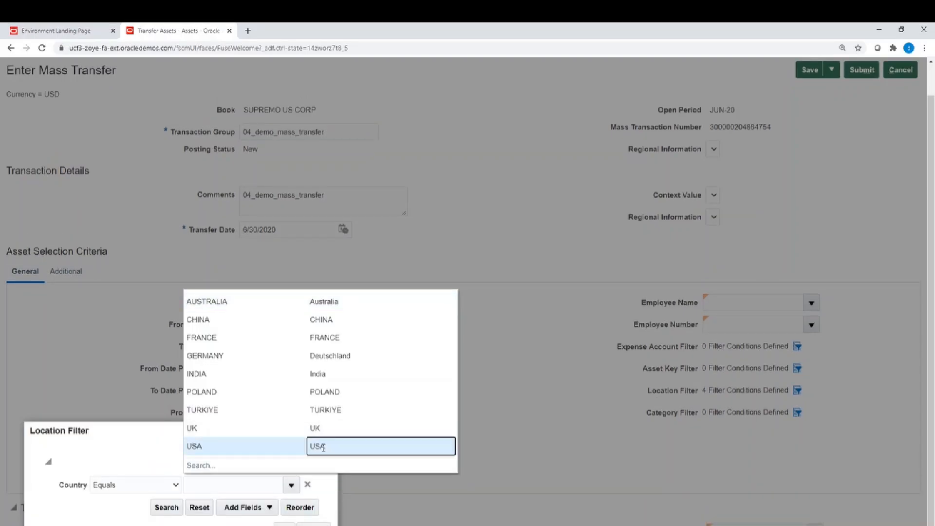
{"action": "left_click", "coordinate": [242, 508]}
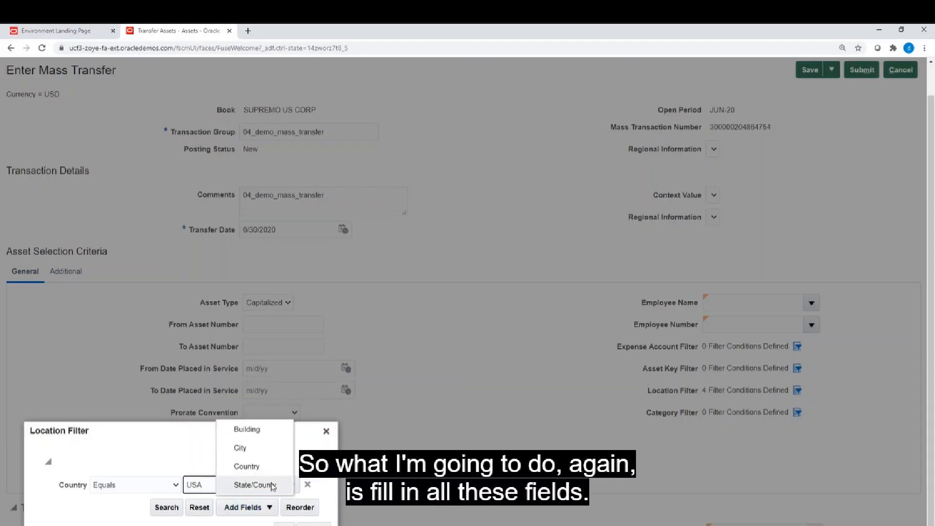
{"action": "left_click", "coordinate": [257, 485]}
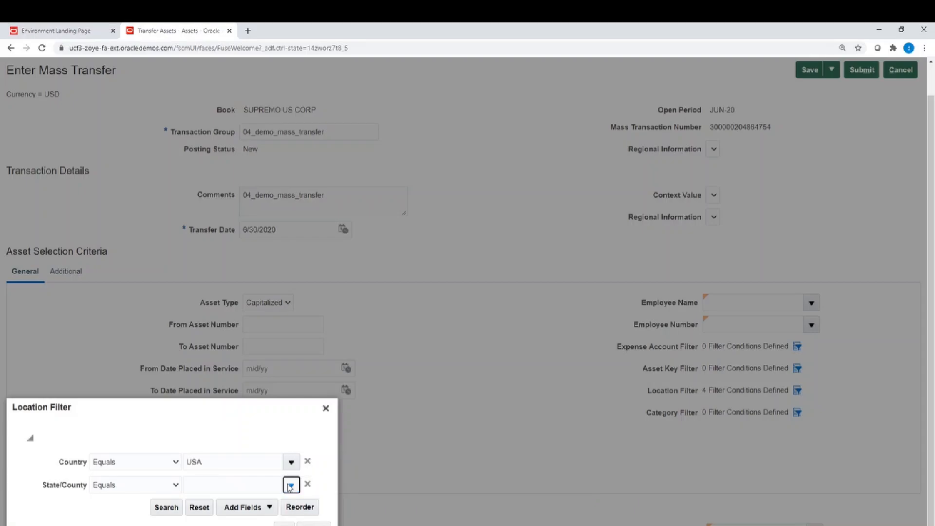
- Search for 'NEW' and confirm NEW YORK as the State/County value
{"action": "left_click", "coordinate": [292, 483]}
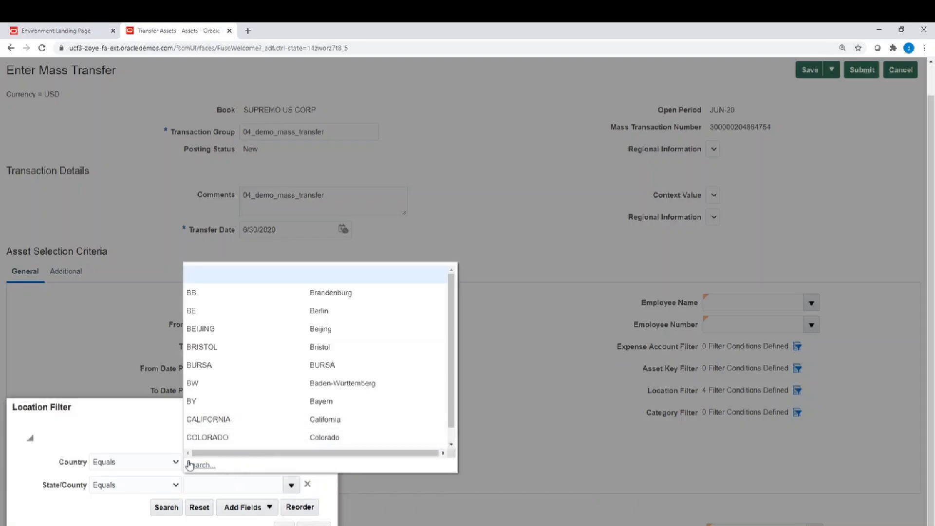
{"action": "left_click", "coordinate": [201, 464]}
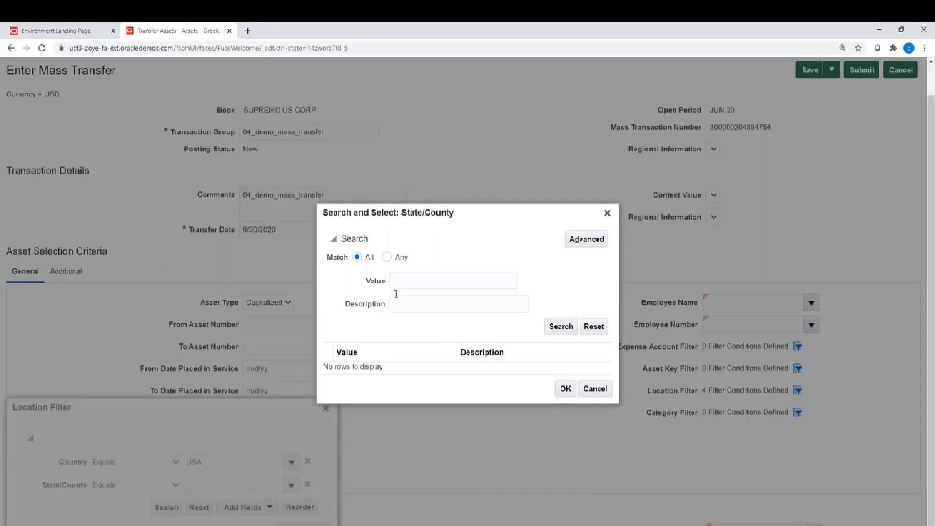
{"action": "type", "text": "N"}
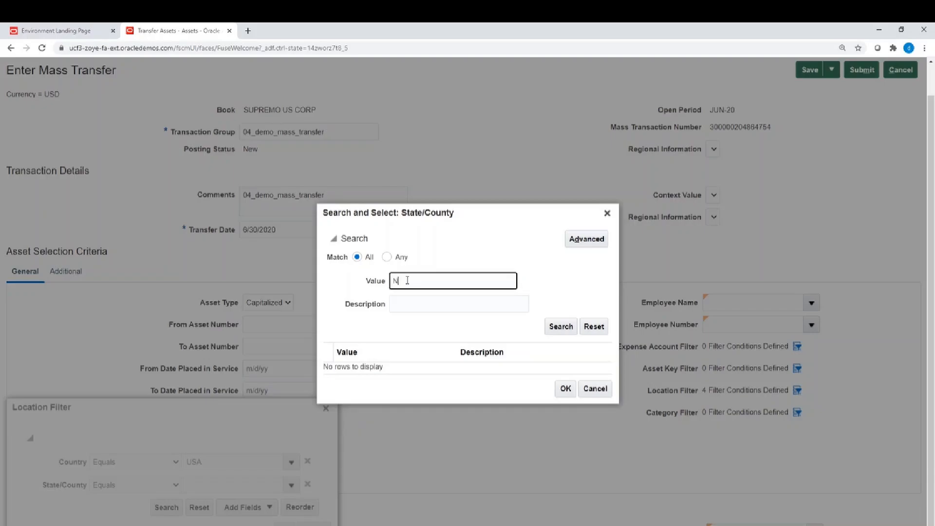
{"action": "type", "text": "EW YORK"}
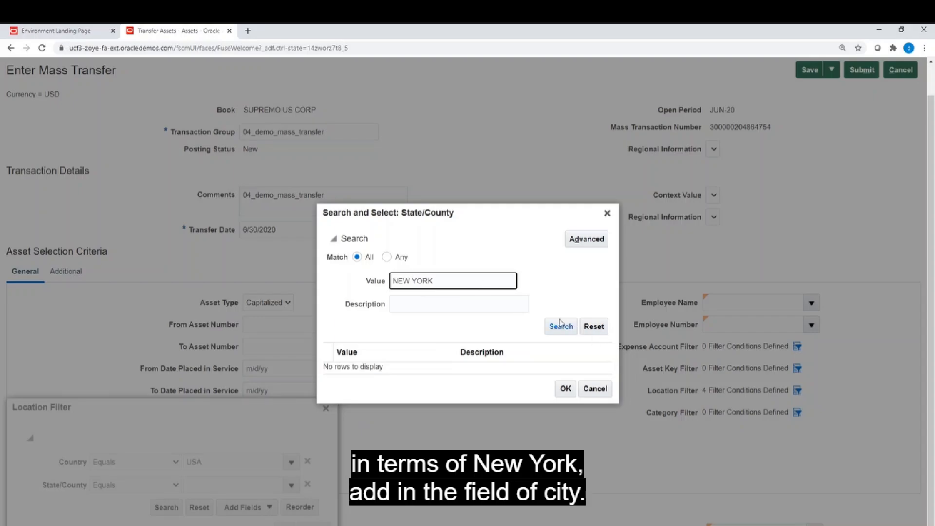
{"action": "left_click", "coordinate": [559, 326]}
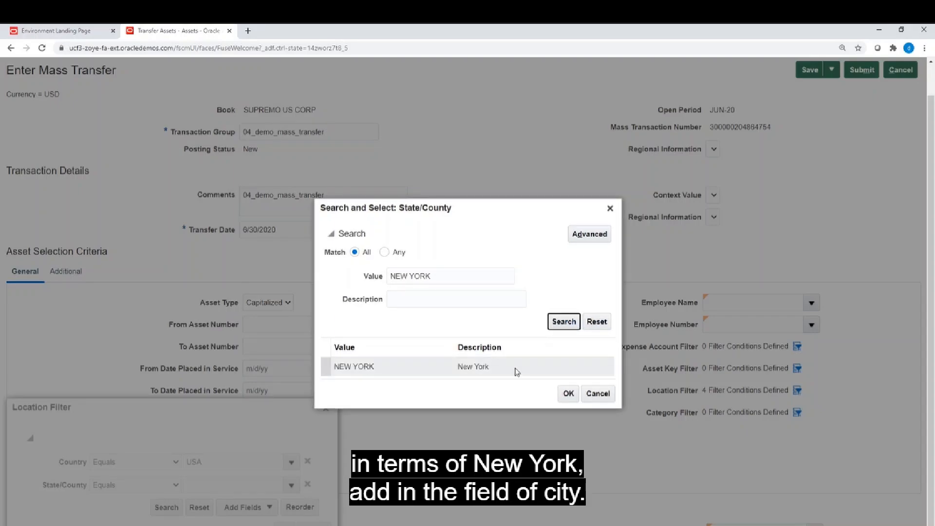
{"action": "left_click", "coordinate": [388, 367]}
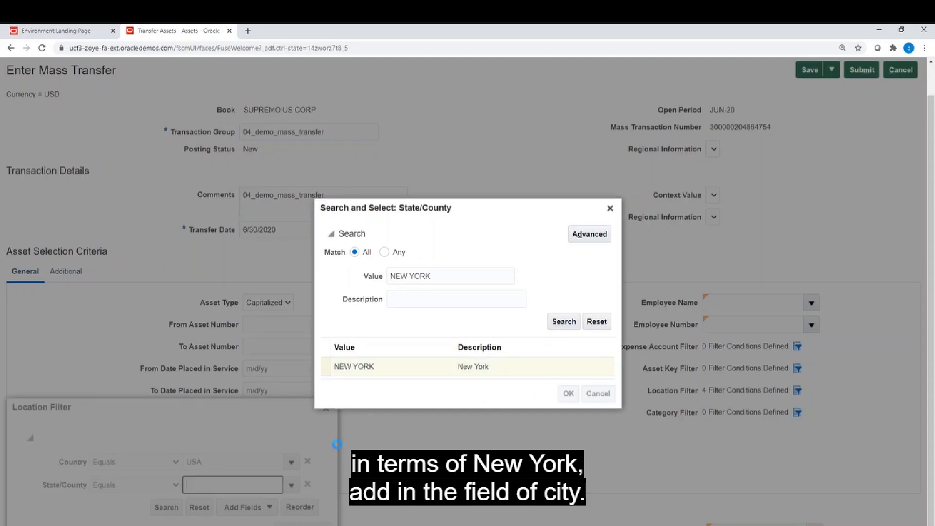
{"action": "left_click", "coordinate": [567, 394]}
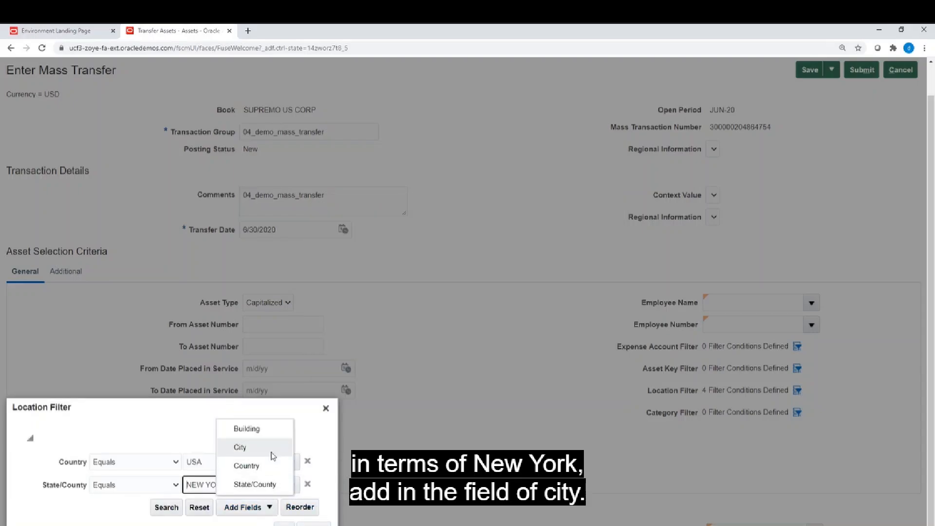
- Add a City field to the location filter and look up NEW YORK
{"action": "left_click", "coordinate": [239, 447]}
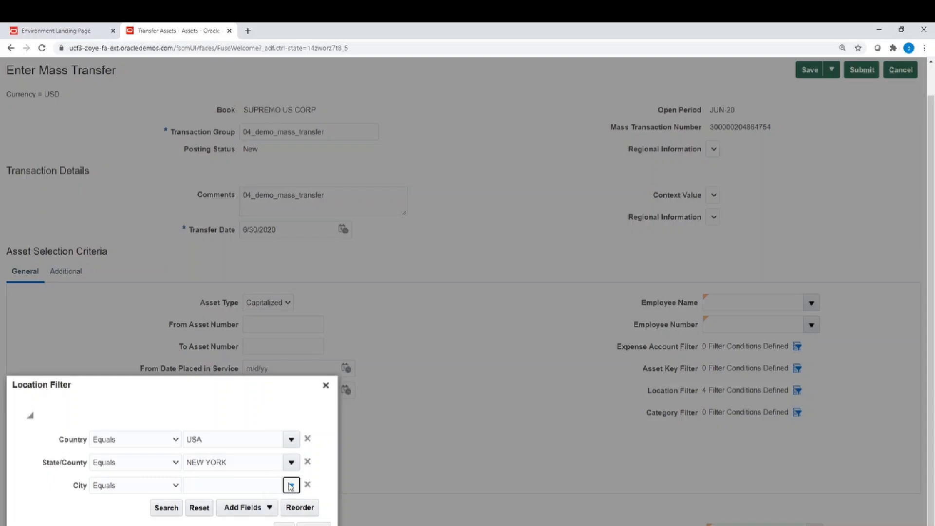
{"action": "left_click", "coordinate": [290, 484]}
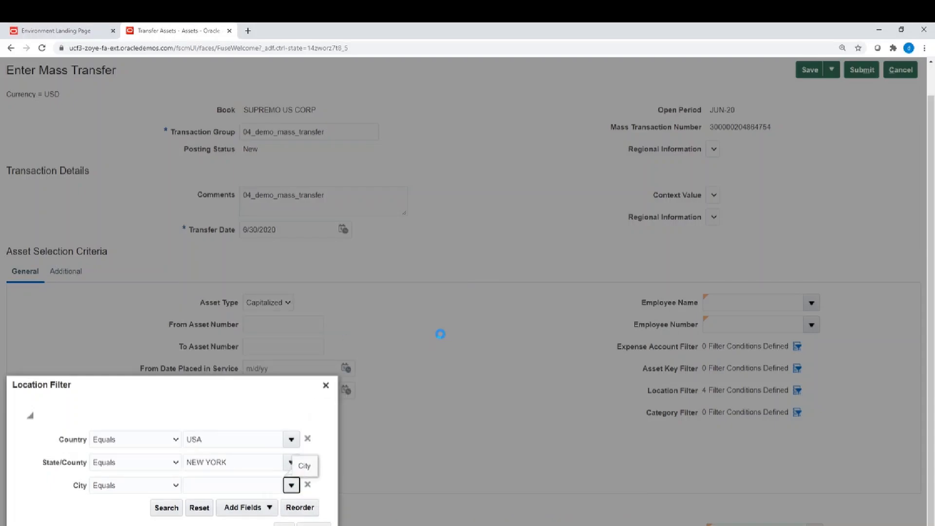
{"action": "left_click", "coordinate": [291, 485]}
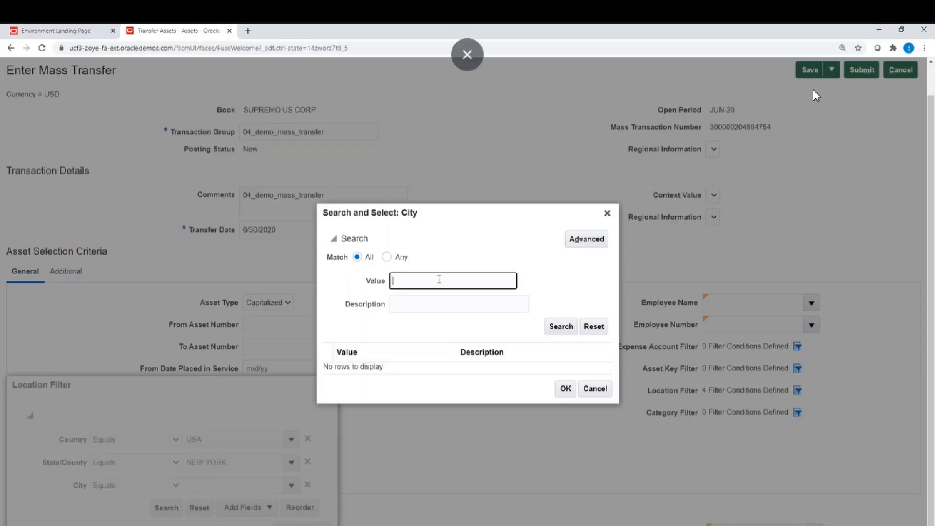
{"action": "type", "text": "NEW YORK"}
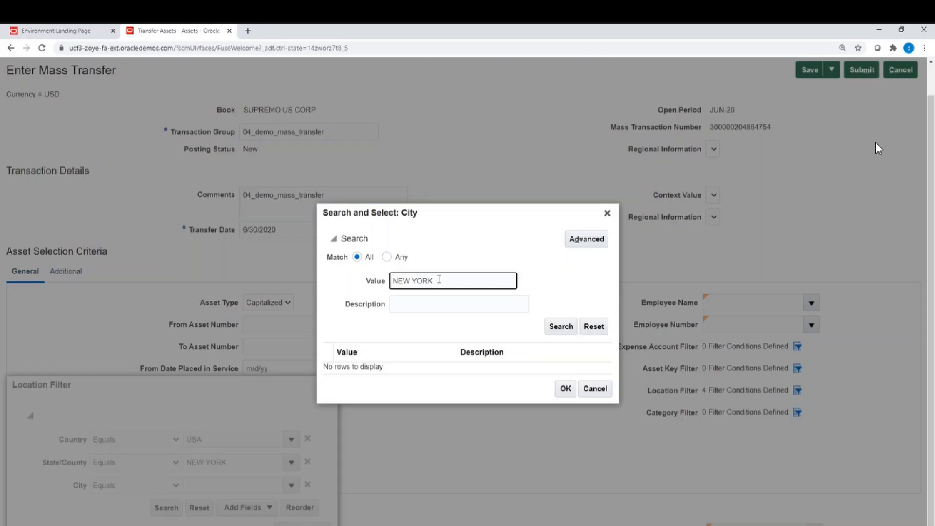
{"action": "left_click", "coordinate": [559, 326]}
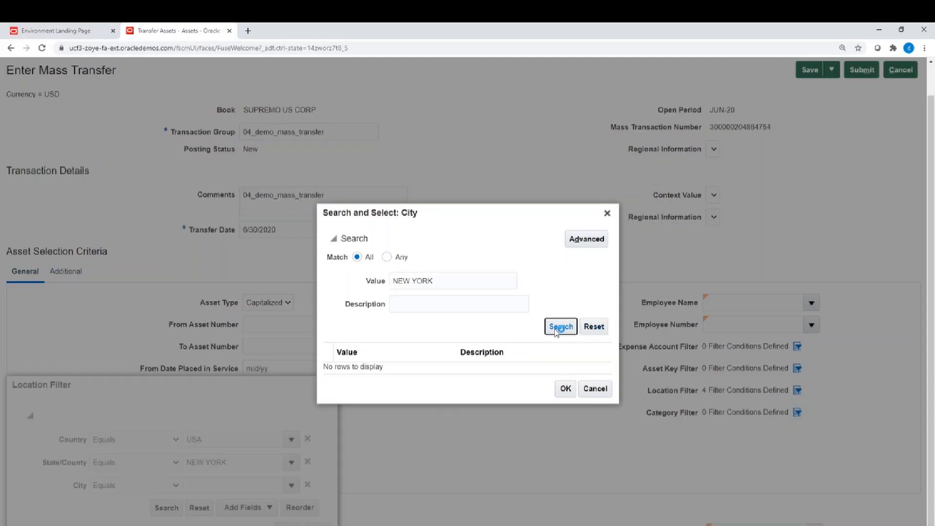
{"action": "left_click", "coordinate": [560, 326]}
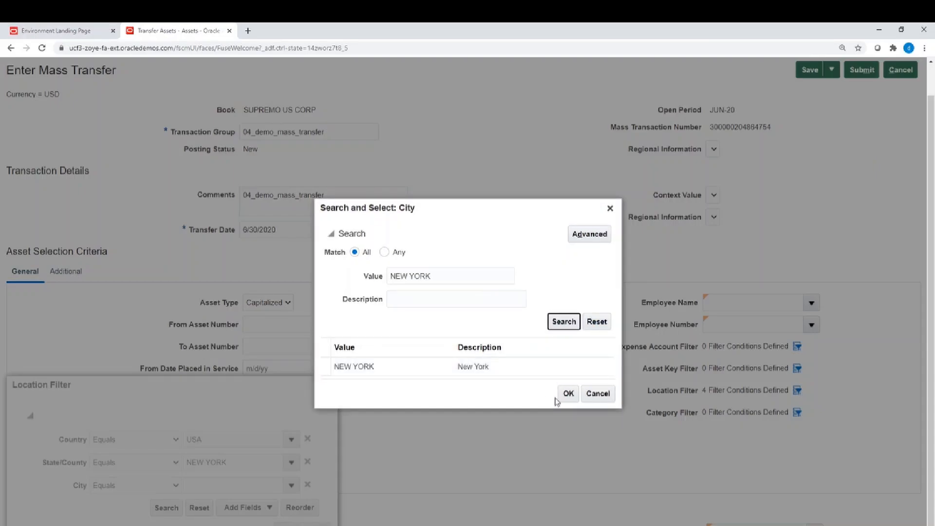
{"action": "left_click", "coordinate": [596, 393]}
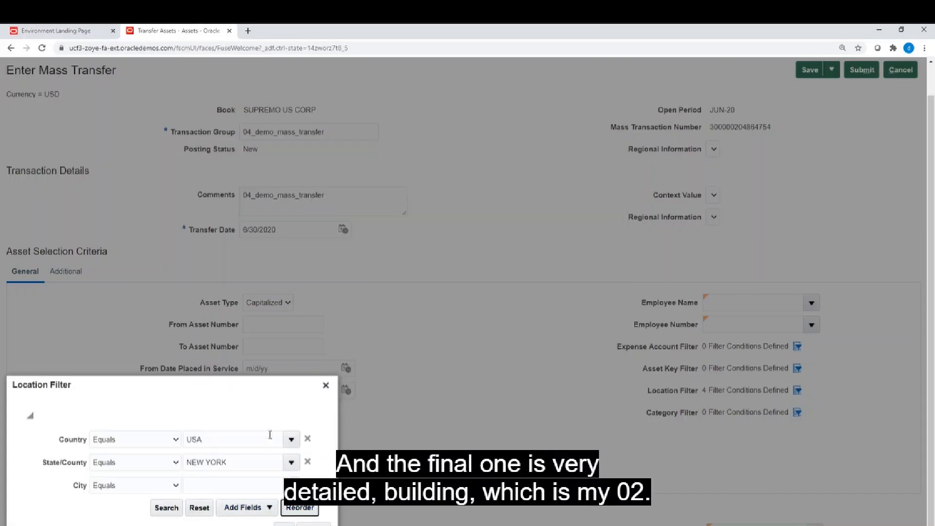
- Close the completed location filter and submit the mass transfer
{"action": "left_click", "coordinate": [244, 508]}
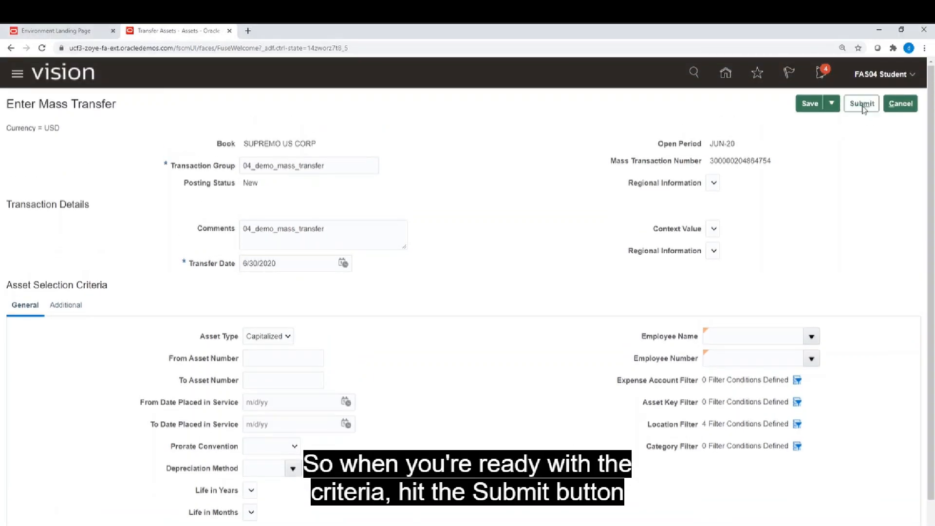
{"action": "left_click", "coordinate": [860, 103]}
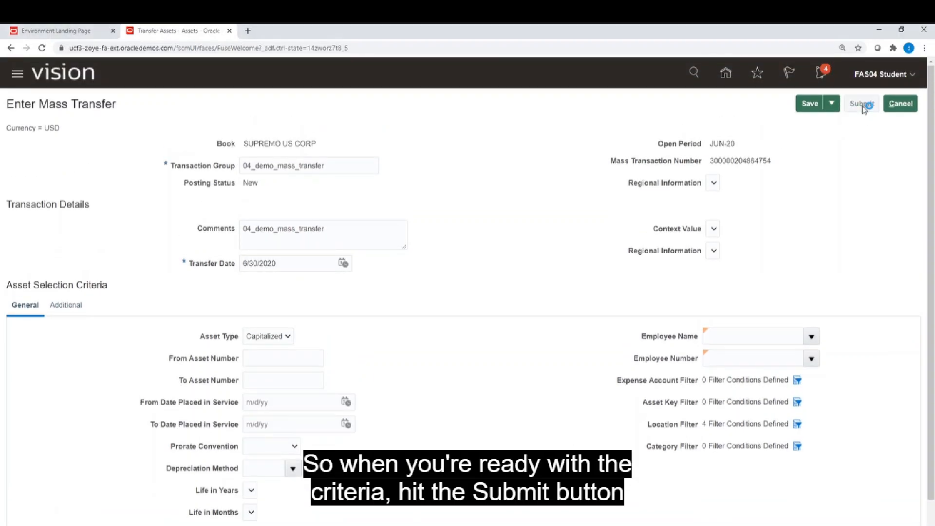
{"action": "left_click", "coordinate": [861, 103]}
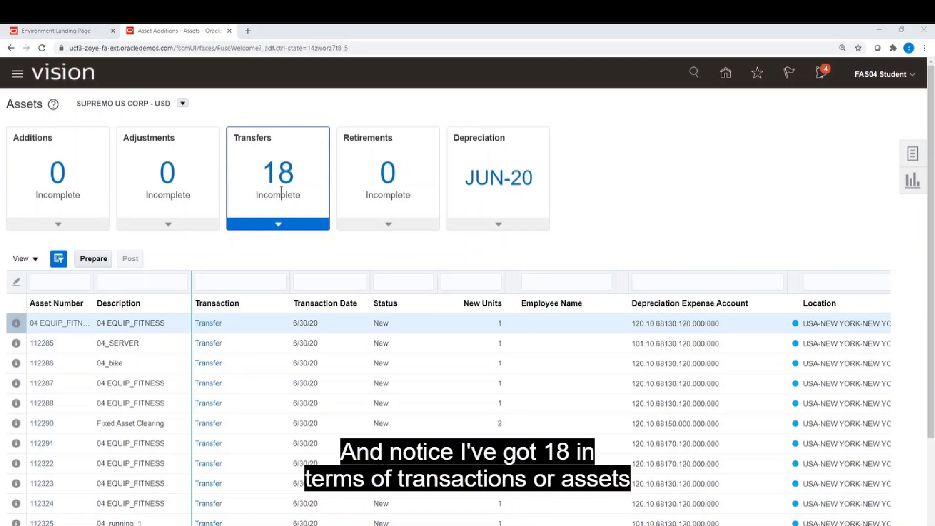
{"action": "mouse_move", "coordinate": [277, 186]}
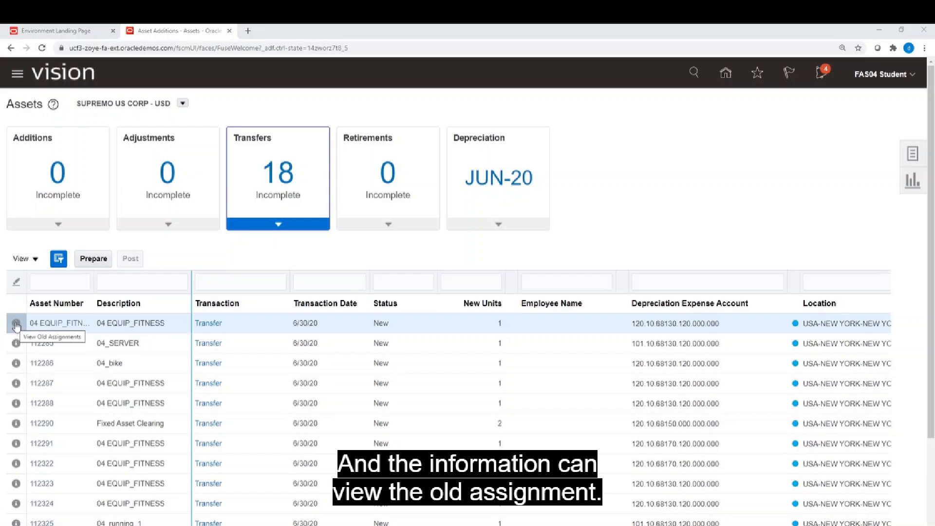
{"action": "mouse_move", "coordinate": [204, 329]}
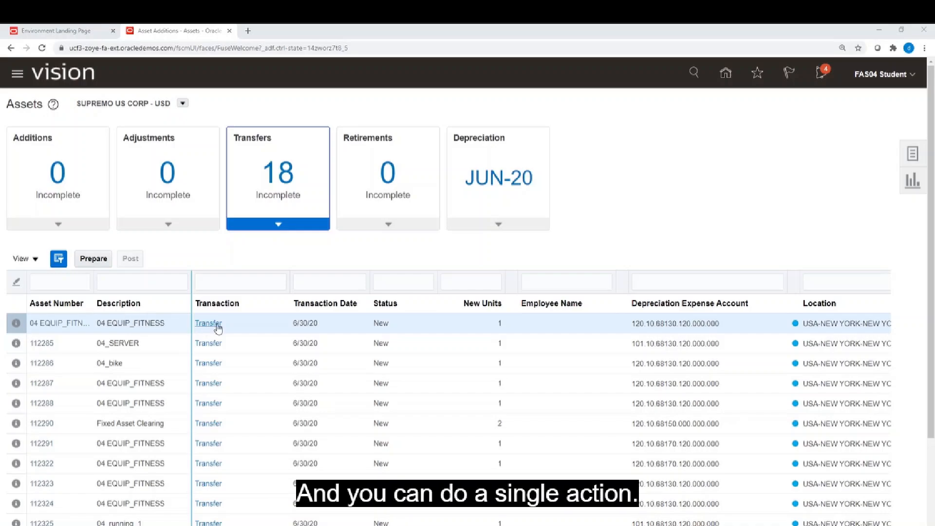
{"action": "left_click", "coordinate": [207, 323]}
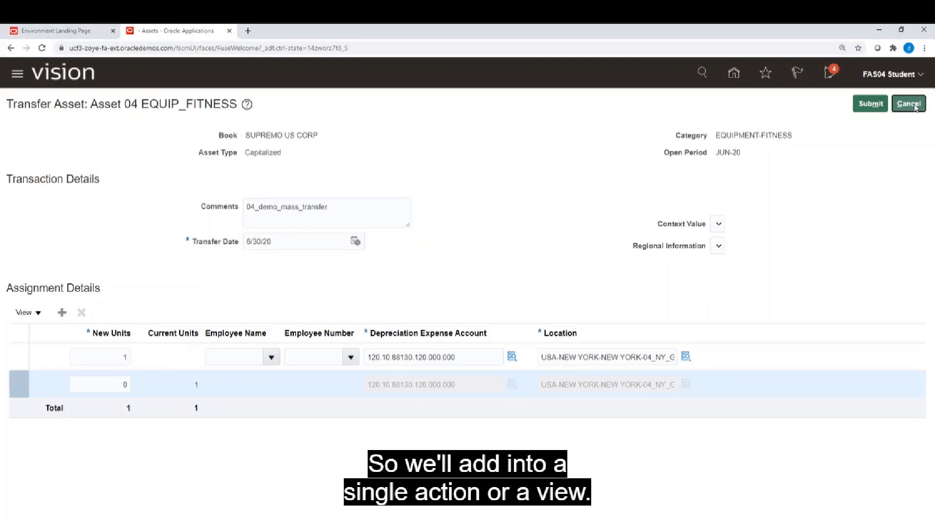
{"action": "left_click", "coordinate": [907, 103]}
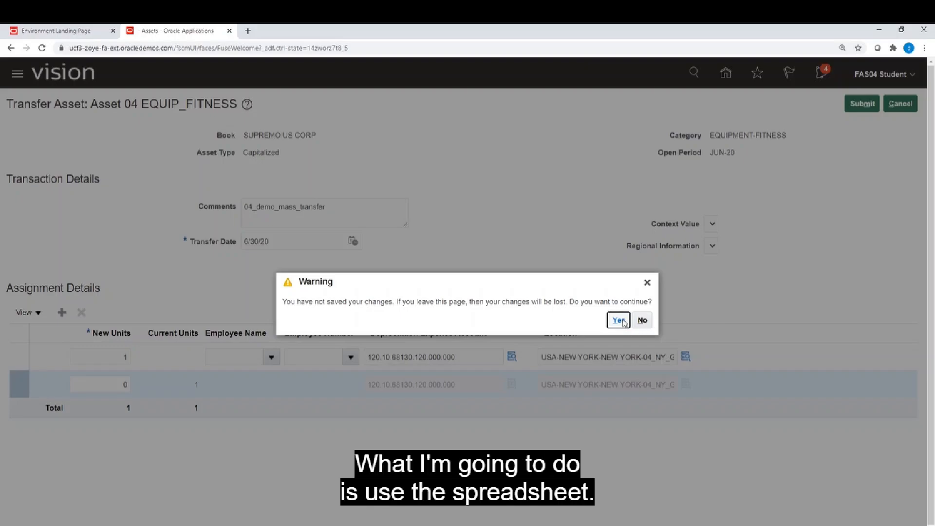
{"action": "left_click", "coordinate": [618, 321]}
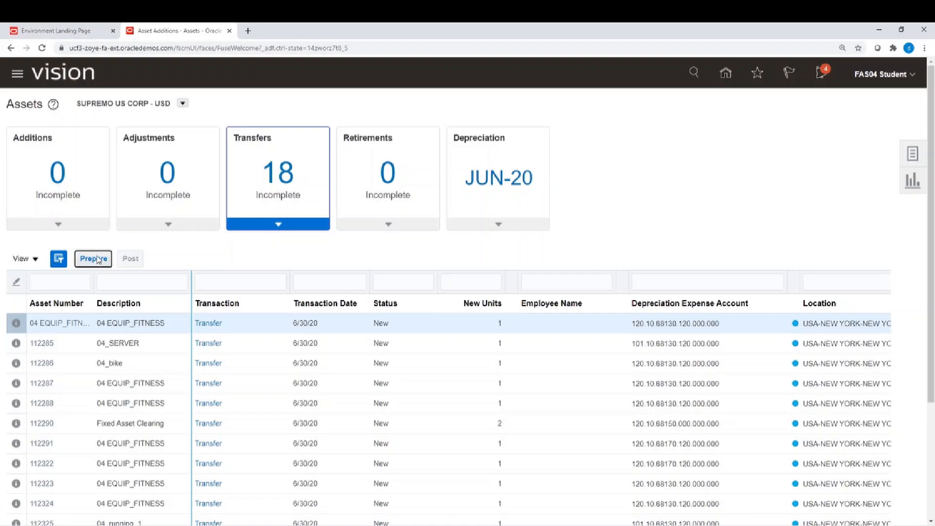
{"action": "left_click", "coordinate": [92, 258]}
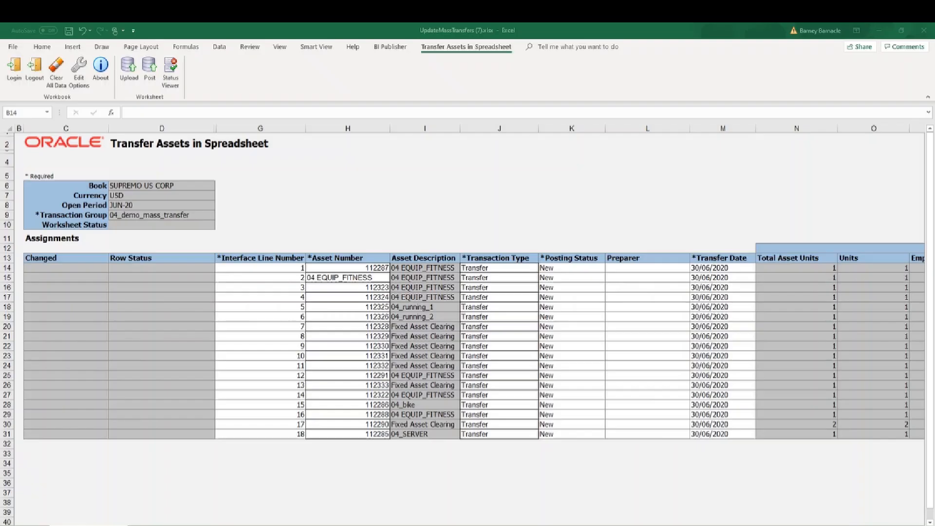
{"action": "mouse_move", "coordinate": [855, 202]}
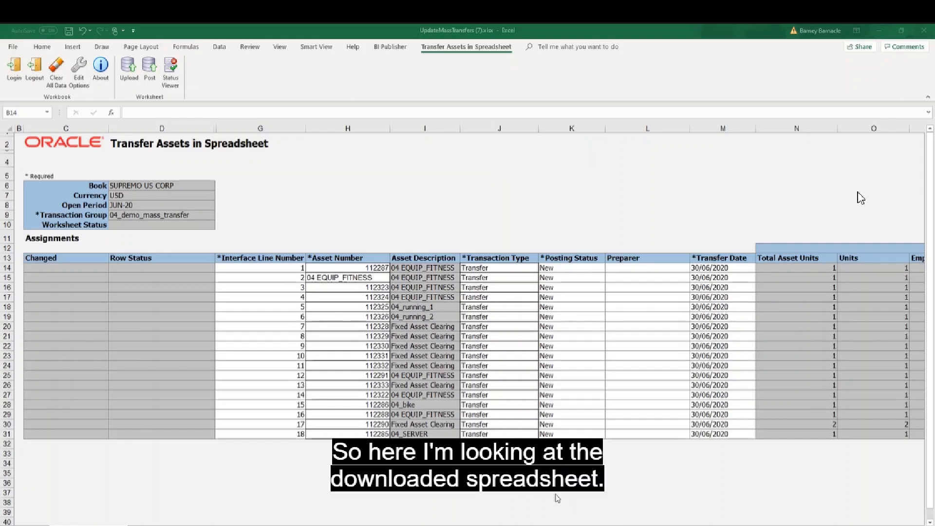
{"action": "mouse_move", "coordinate": [661, 316]}
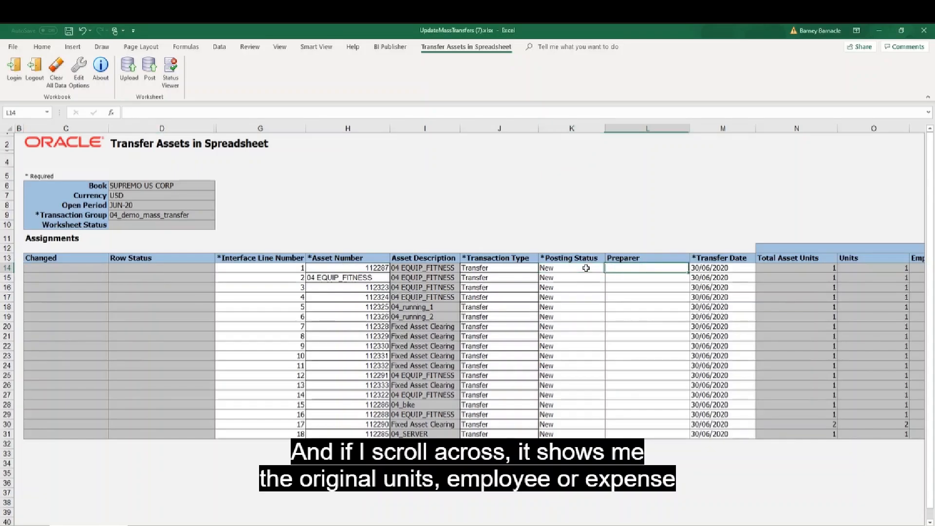
{"action": "scroll", "scroll_direction": "right", "scroll_amount": 3}
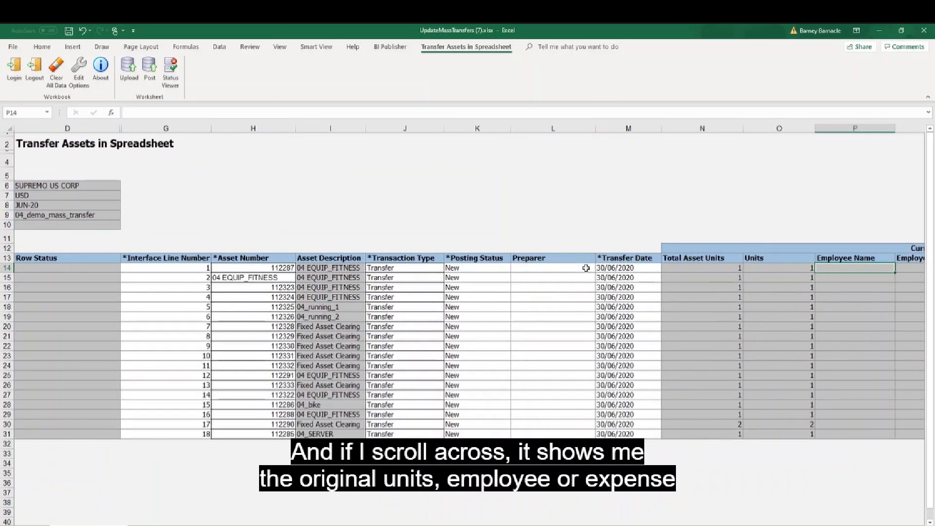
{"action": "scroll", "scroll_direction": "right", "scroll_amount": 3}
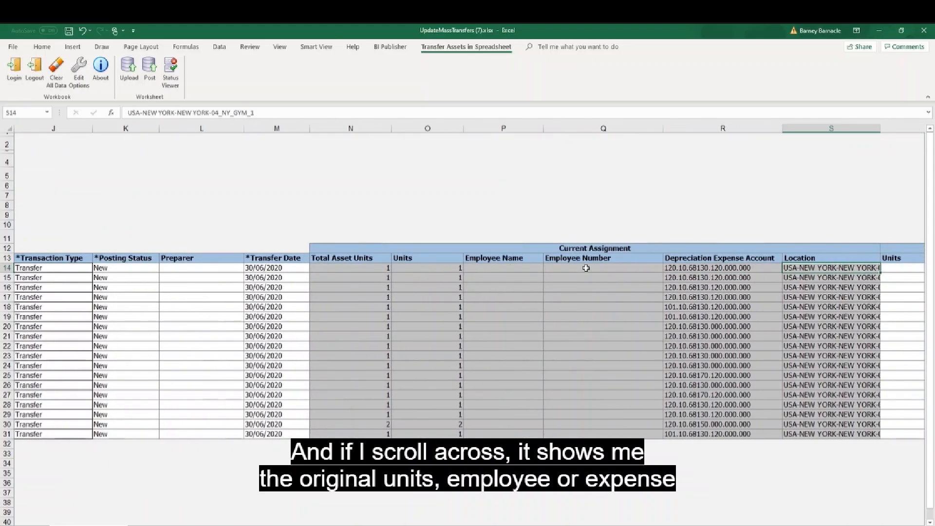
{"action": "scroll", "scroll_direction": "right", "scroll_amount": 3}
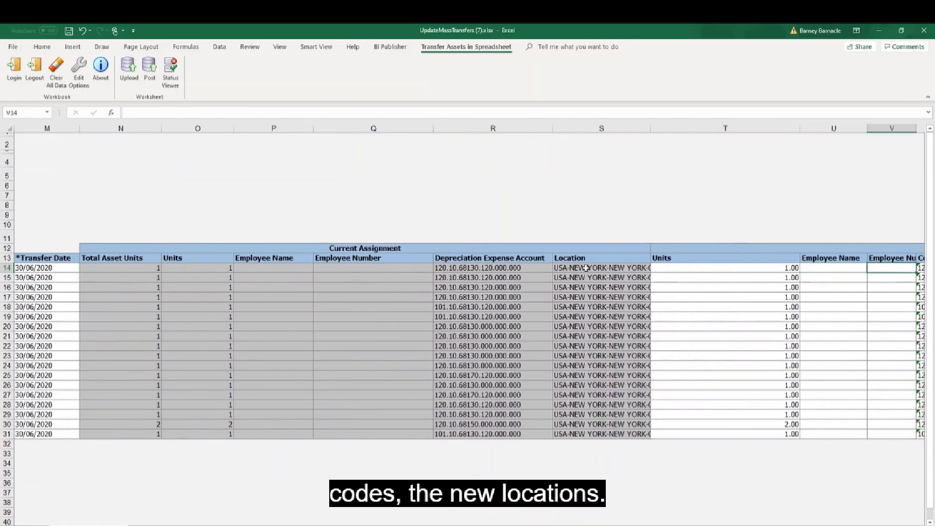
{"action": "scroll", "scroll_direction": "right", "scroll_amount": 3}
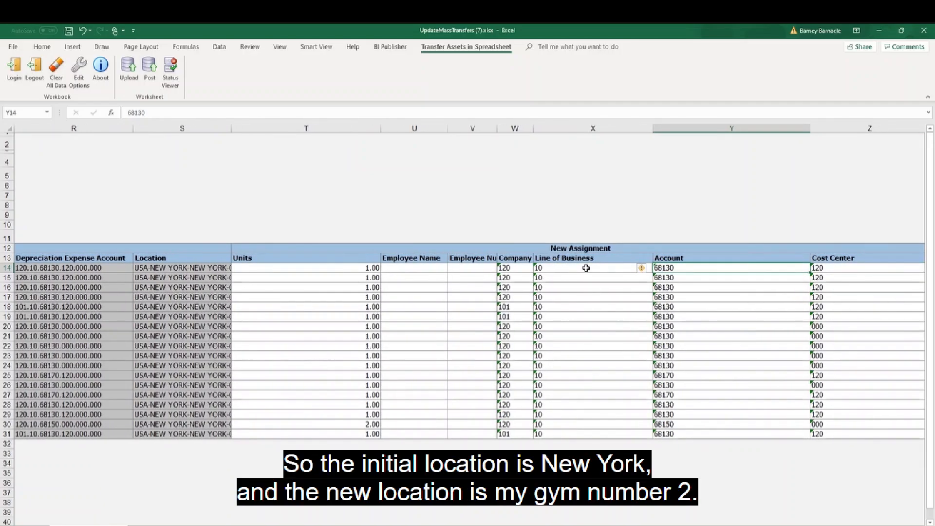
{"action": "scroll", "scroll_direction": "right", "scroll_amount": 3}
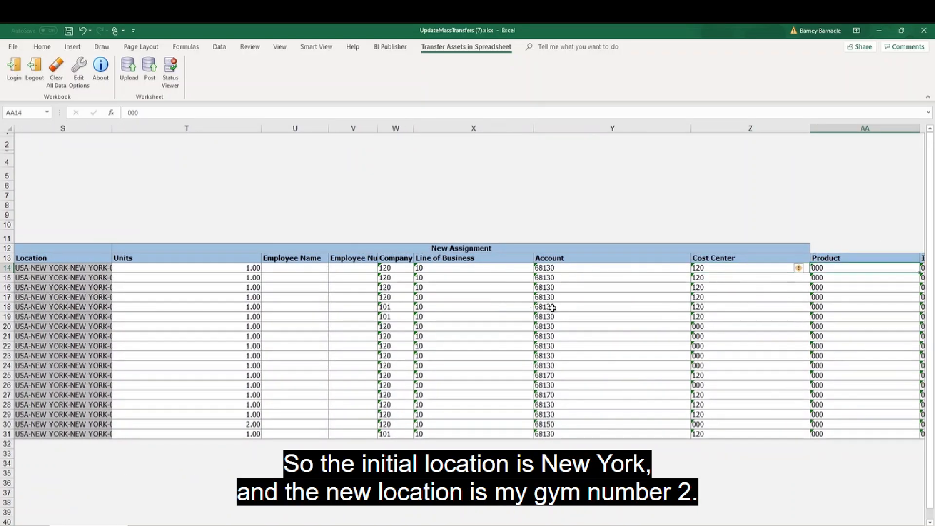
{"action": "scroll", "scroll_direction": "right", "scroll_amount": 3}
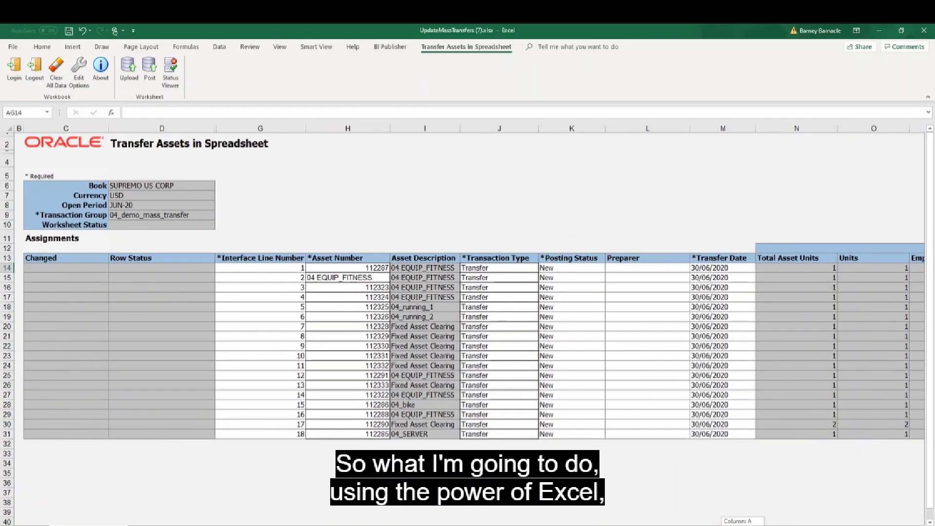
- Set Posting Status to Post for the transfer rows and post them, confirming upload options
{"action": "left_click", "coordinate": [569, 267]}
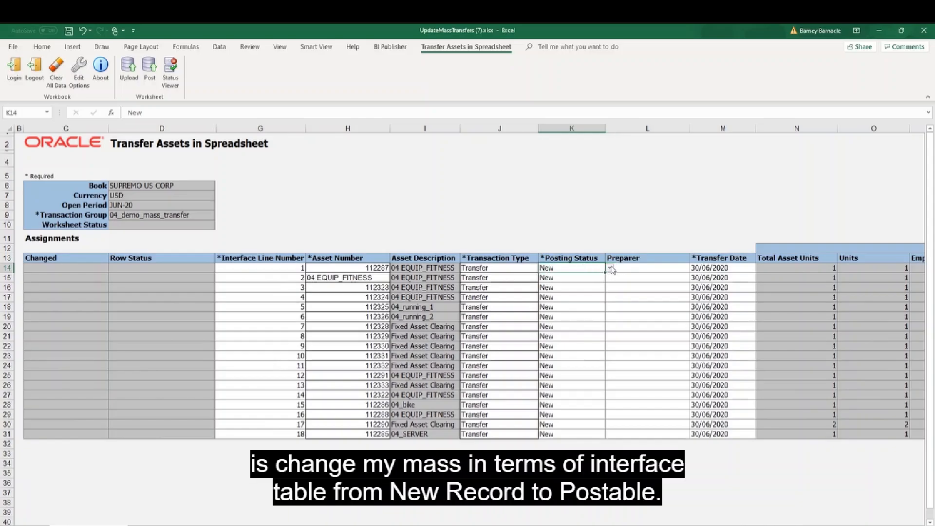
{"action": "left_click", "coordinate": [609, 267]}
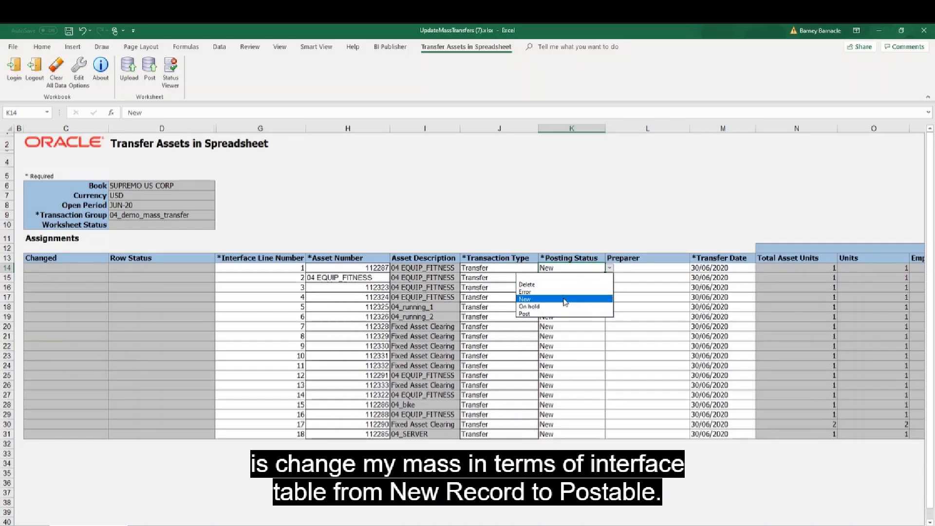
{"action": "left_click", "coordinate": [524, 314]}
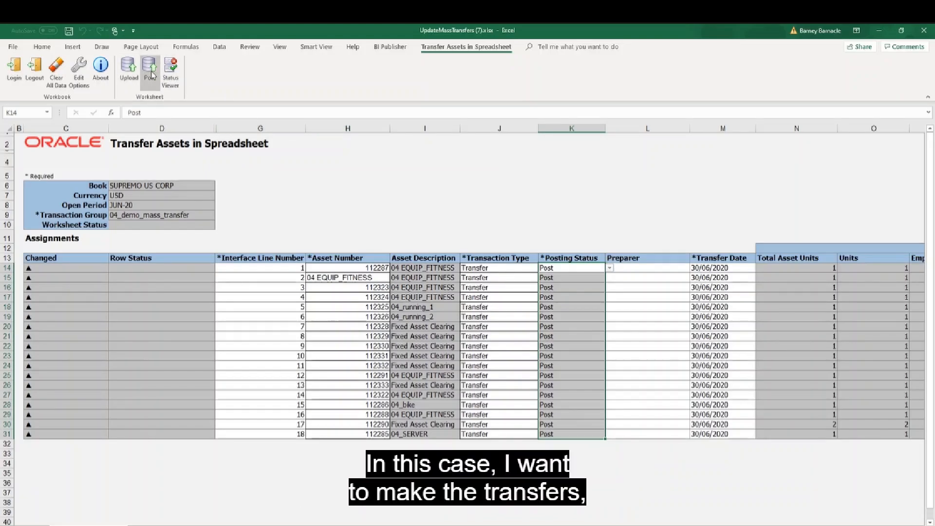
{"action": "left_click", "coordinate": [149, 67]}
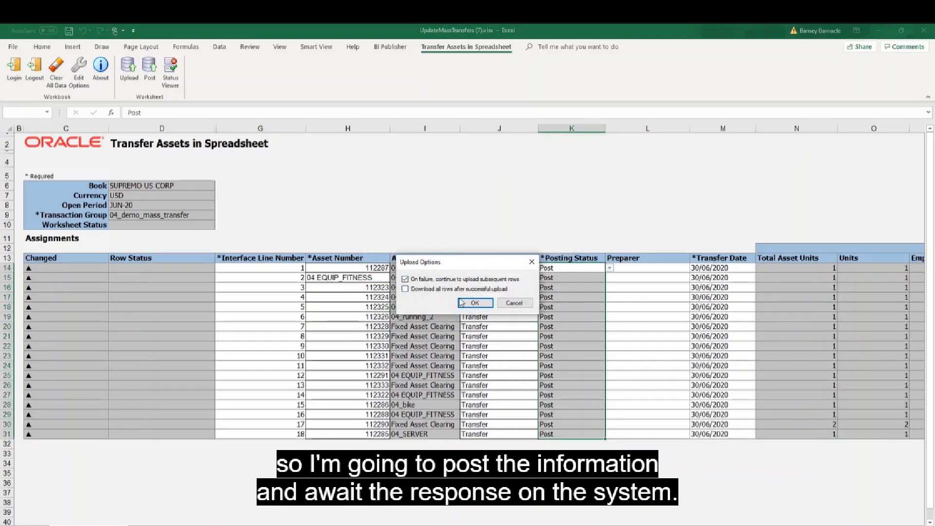
{"action": "left_click", "coordinate": [474, 302]}
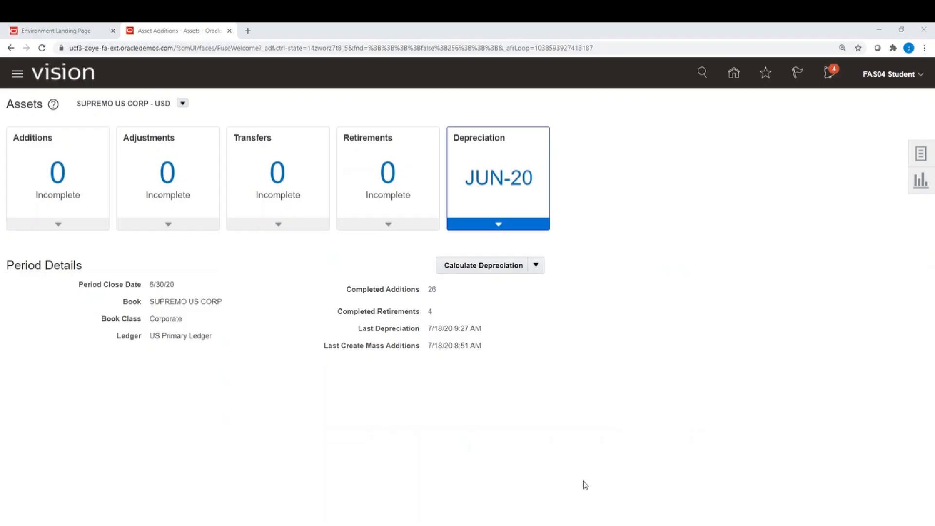
{"action": "mouse_move", "coordinate": [862, 157]}
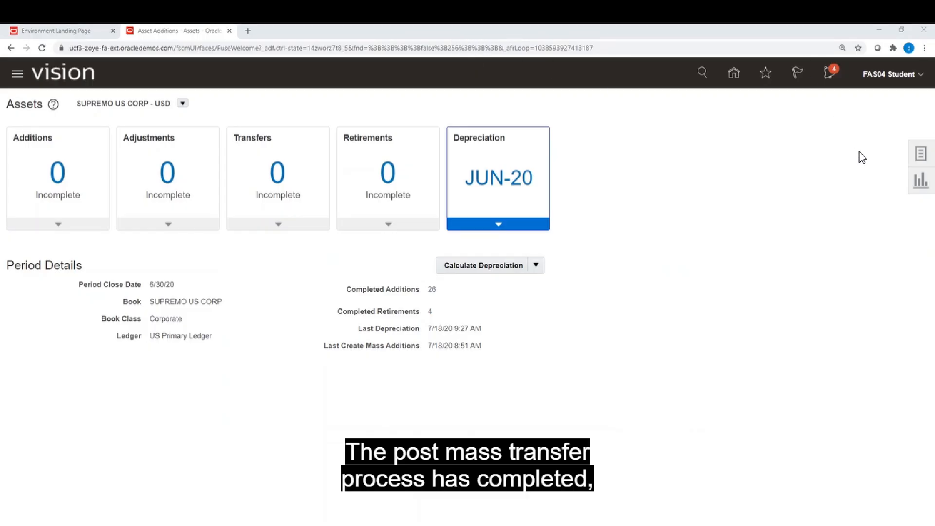
{"action": "mouse_move", "coordinate": [310, 208]}
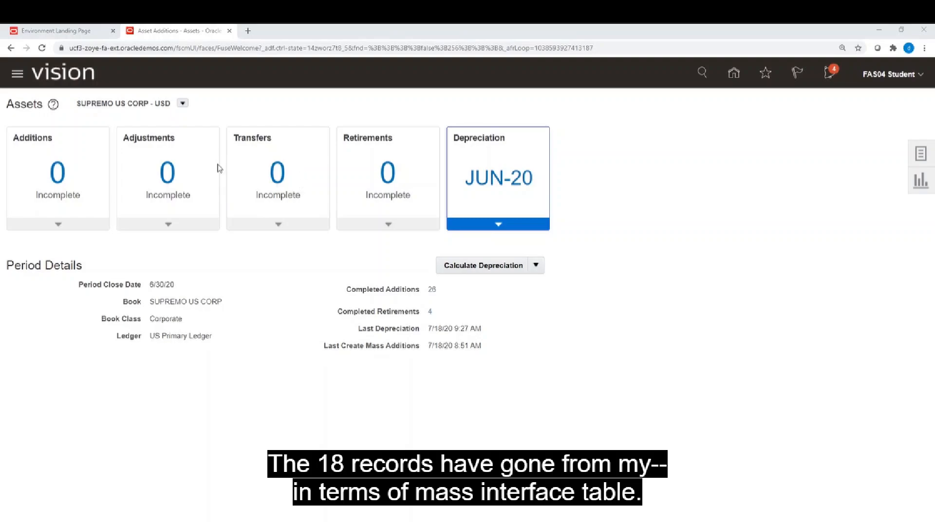
{"action": "mouse_move", "coordinate": [253, 183]}
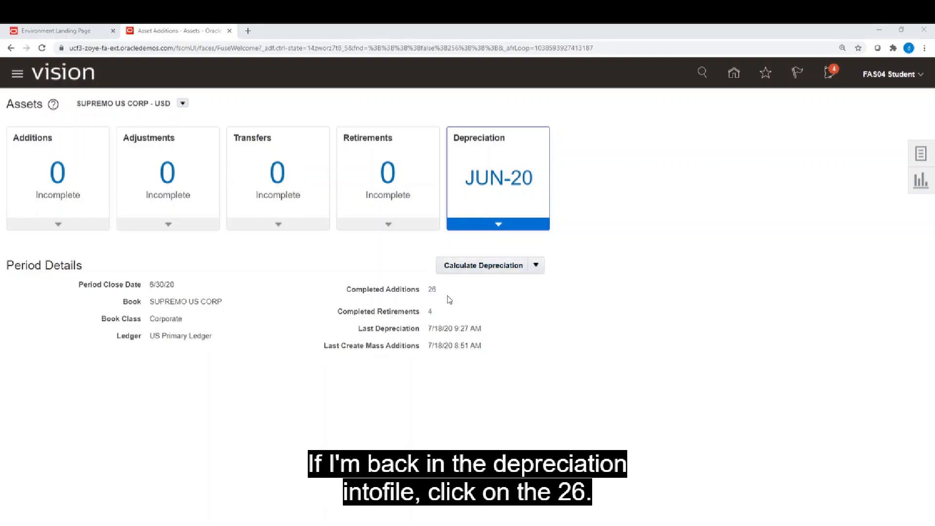
{"action": "mouse_move", "coordinate": [441, 269]}
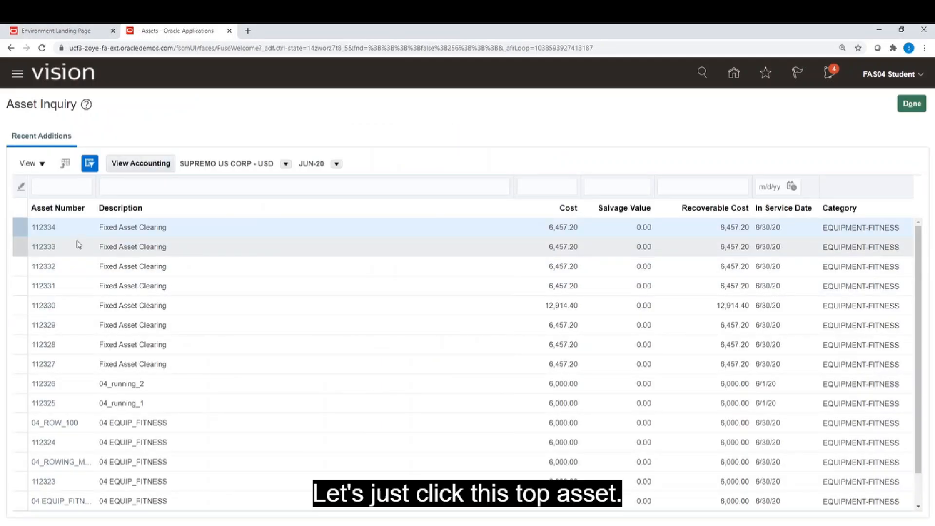
{"action": "left_click", "coordinate": [44, 227]}
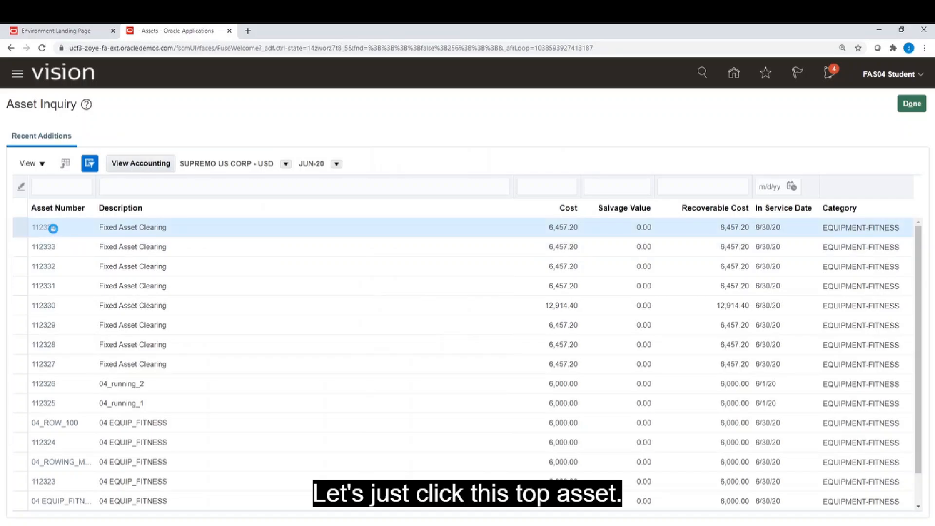
{"action": "left_click", "coordinate": [41, 227]}
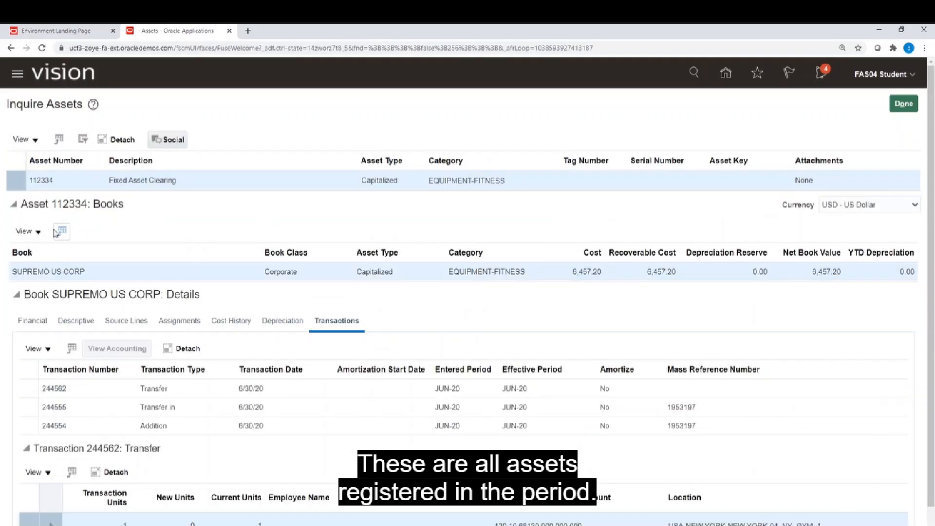
{"action": "mouse_move", "coordinate": [192, 267]}
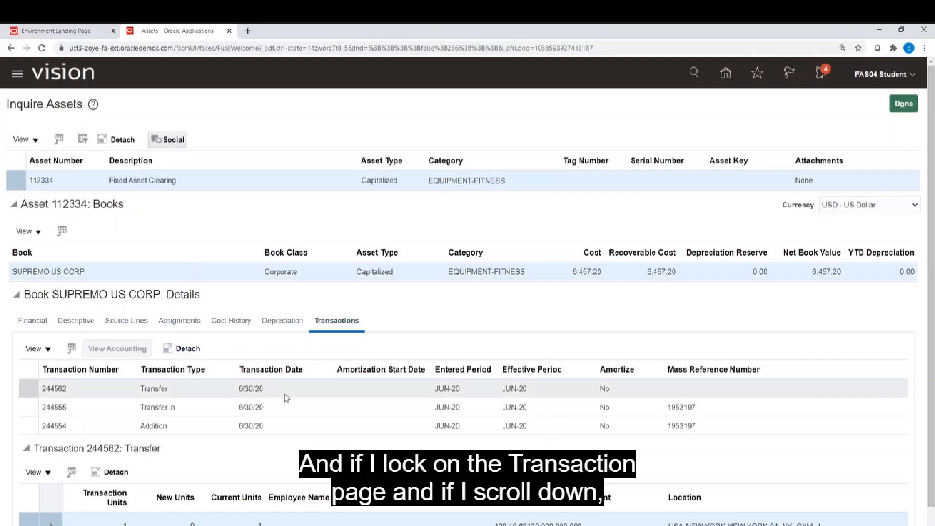
{"action": "left_click", "coordinate": [284, 388]}
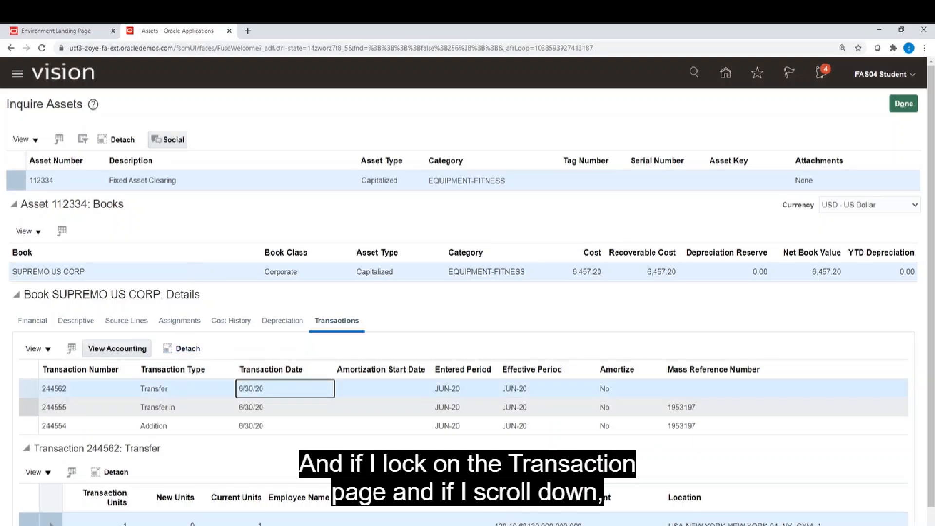
{"action": "scroll", "scroll_direction": "down", "scroll_amount": 3}
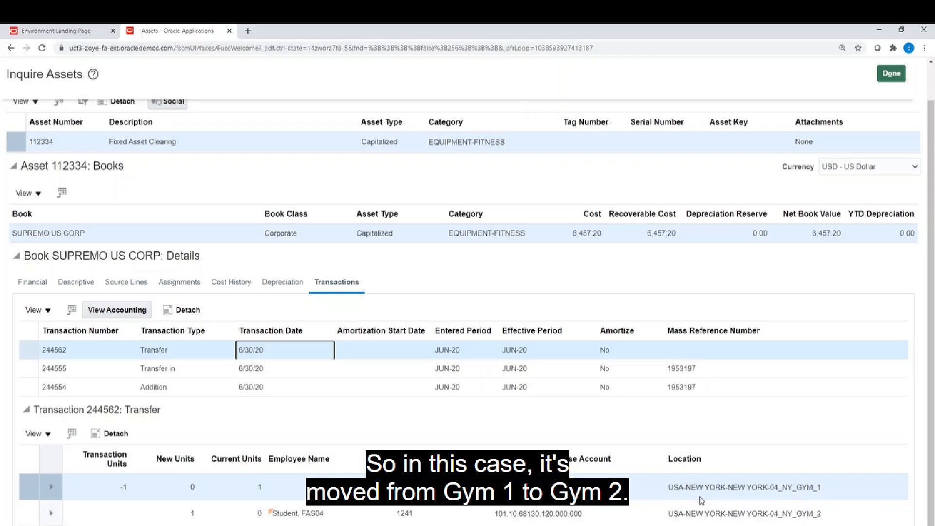
{"action": "mouse_move", "coordinate": [837, 485]}
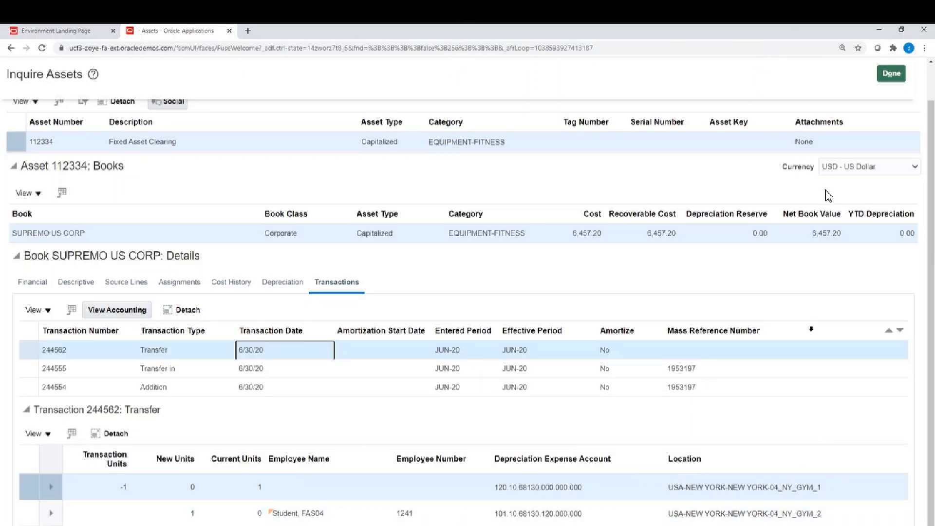
{"action": "left_click", "coordinate": [890, 73]}
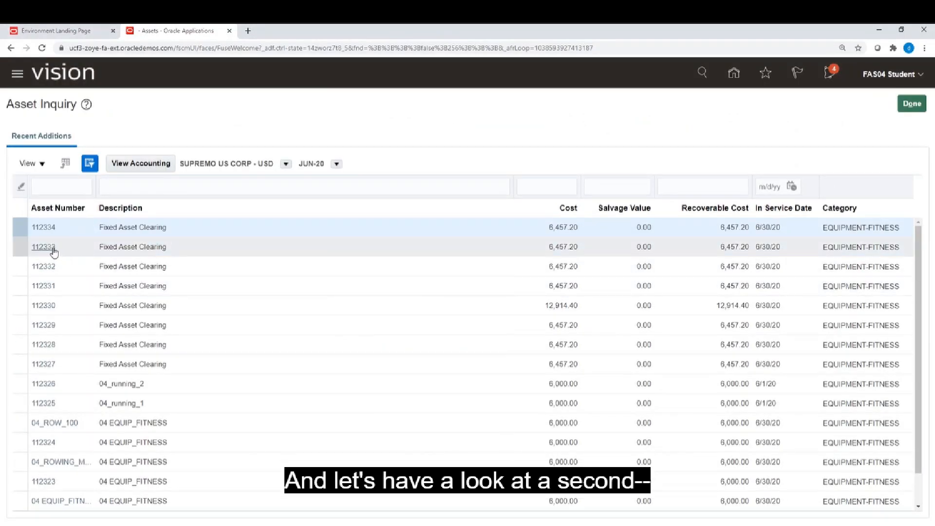
- Open asset 112333 and scroll to its transfer lines from 04_NY_GYM_1 to 04_NY_GYM_2
{"action": "left_click", "coordinate": [43, 247]}
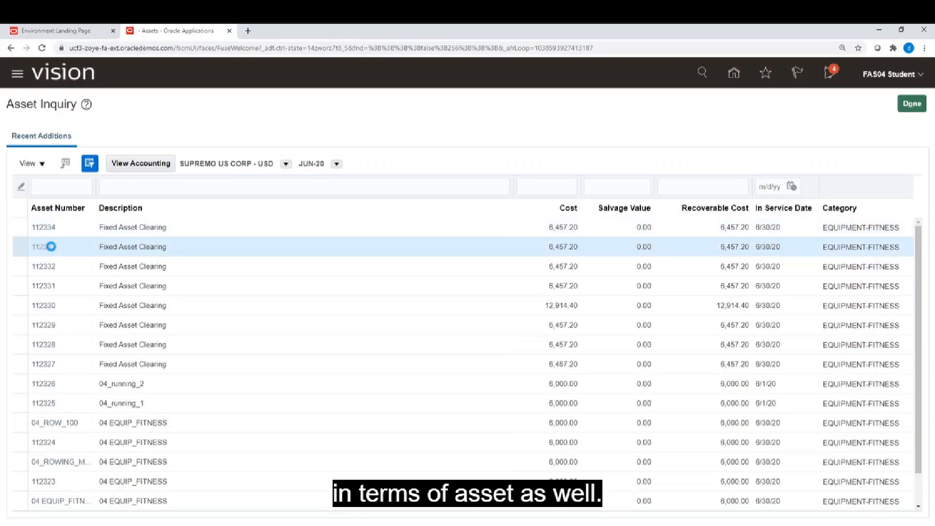
{"action": "left_click", "coordinate": [44, 247]}
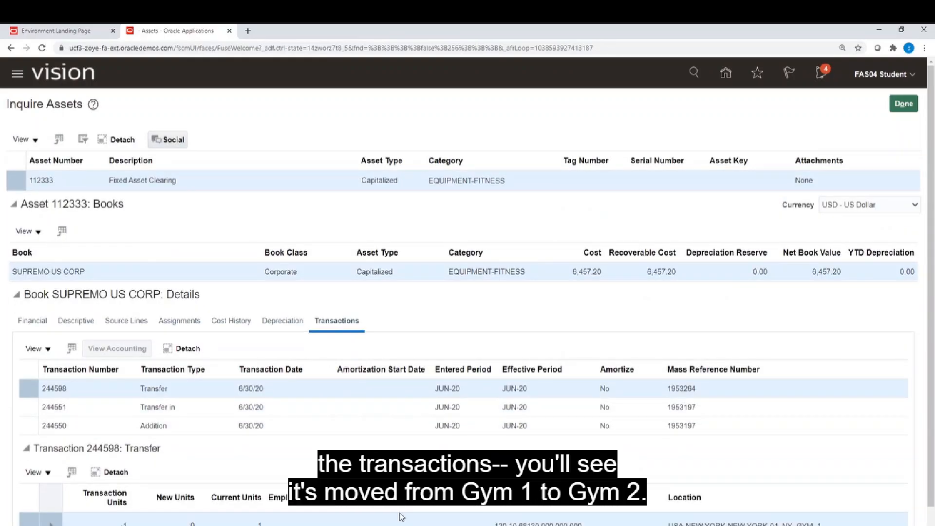
{"action": "scroll", "scroll_direction": "down", "scroll_amount": 3}
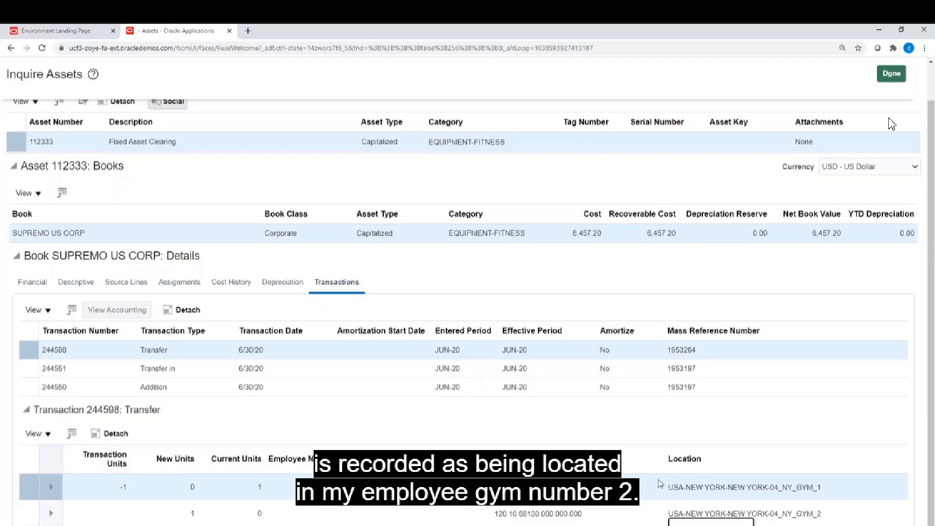
{"action": "mouse_move", "coordinate": [897, 156]}
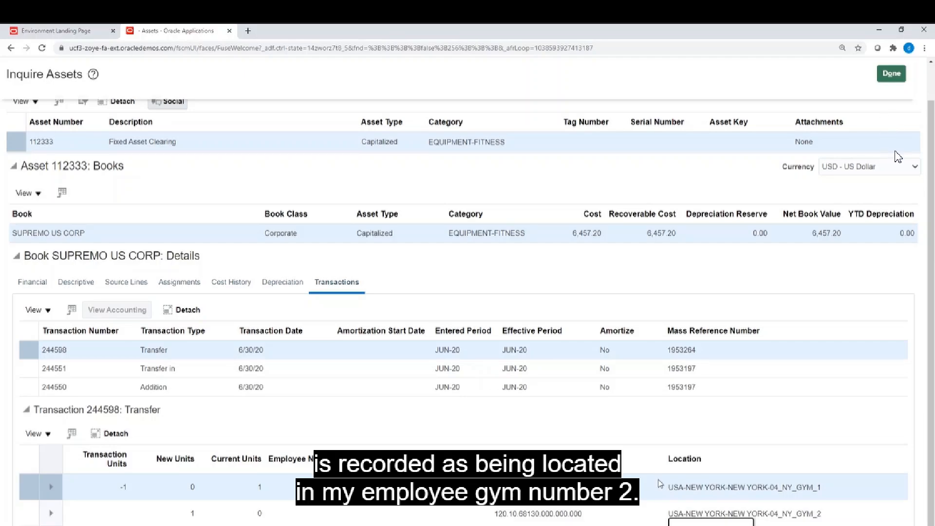
{"action": "mouse_move", "coordinate": [893, 134]}
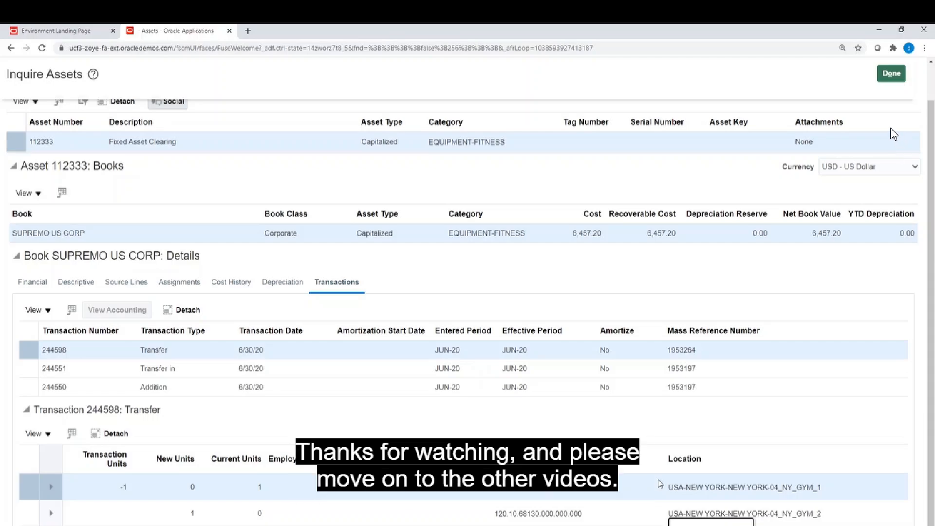